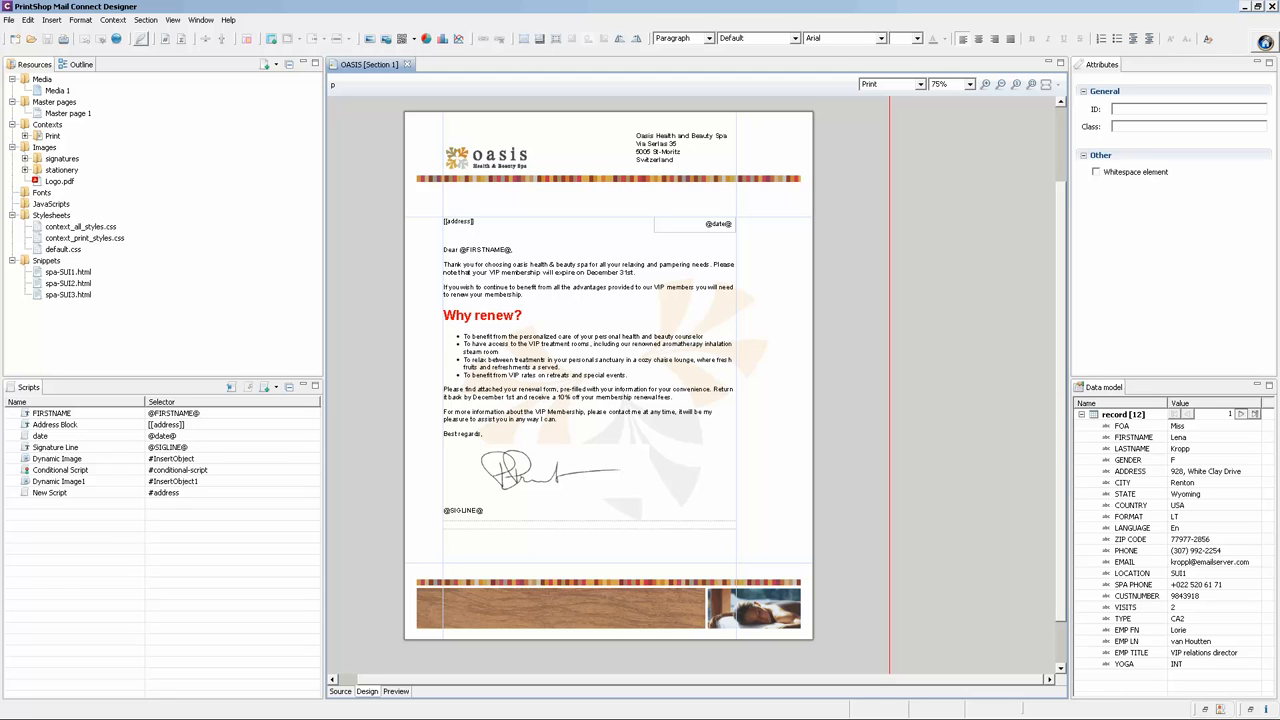
# Add a new Email context and choose the Single column layout with header and footer.
pyautogui.click(444, 524)
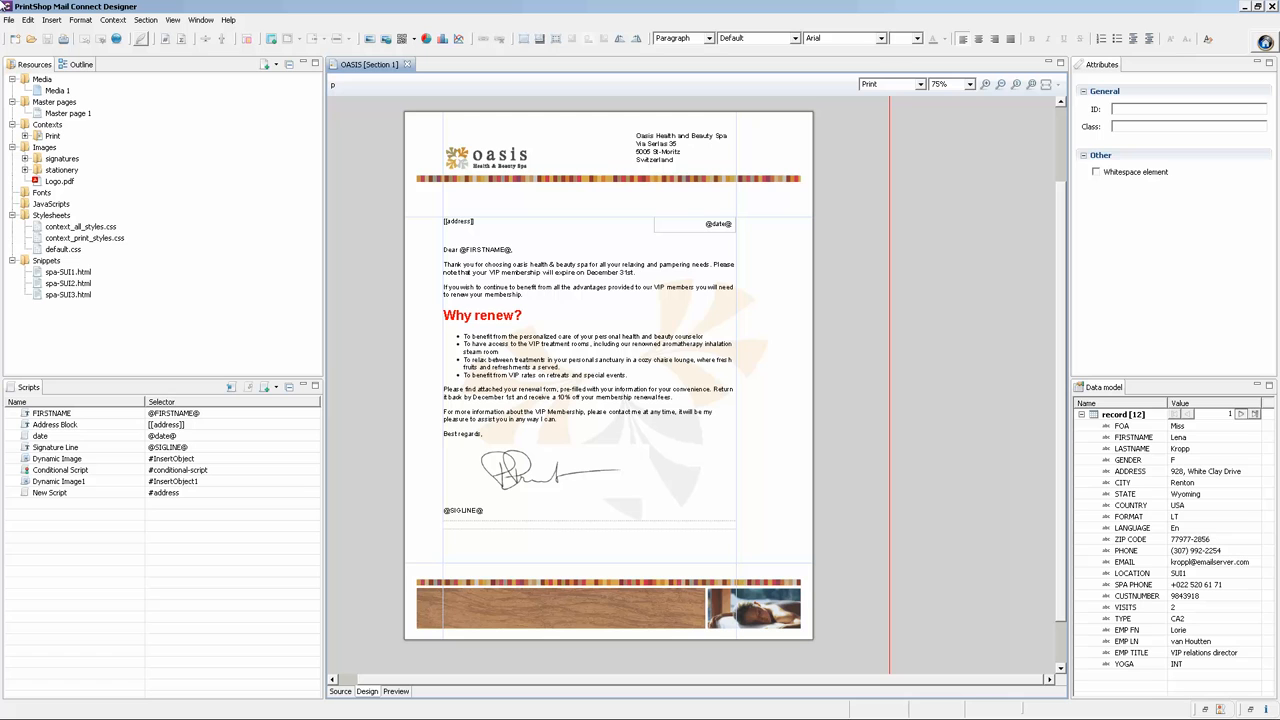
pyautogui.click(112, 20)
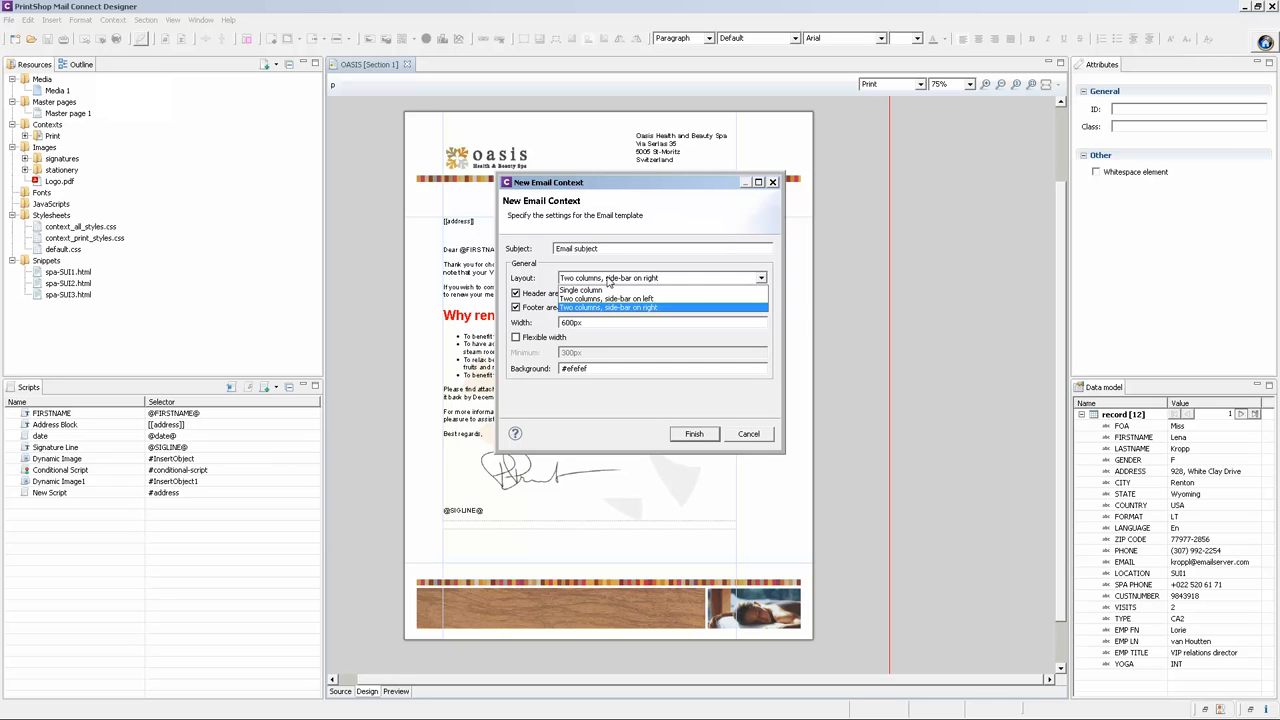
pyautogui.click(580, 290)
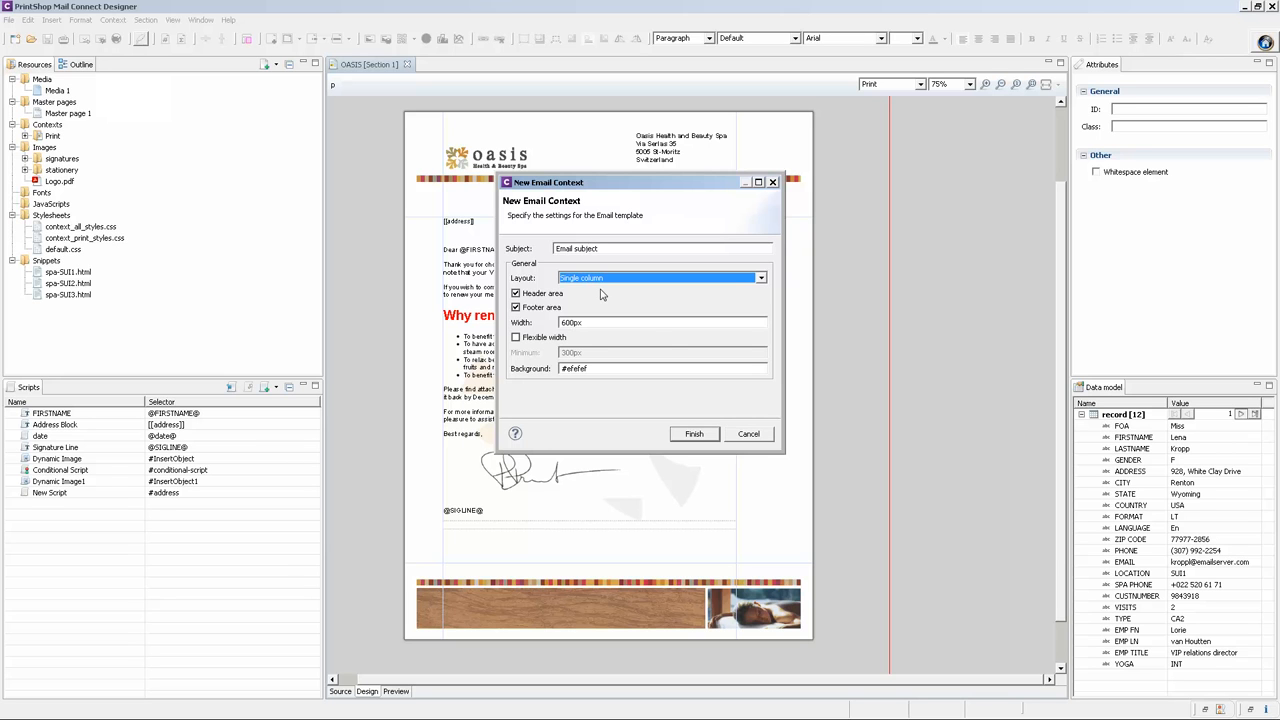
# Finish the New Email Context dialog so the email context is created.
pyautogui.click(694, 432)
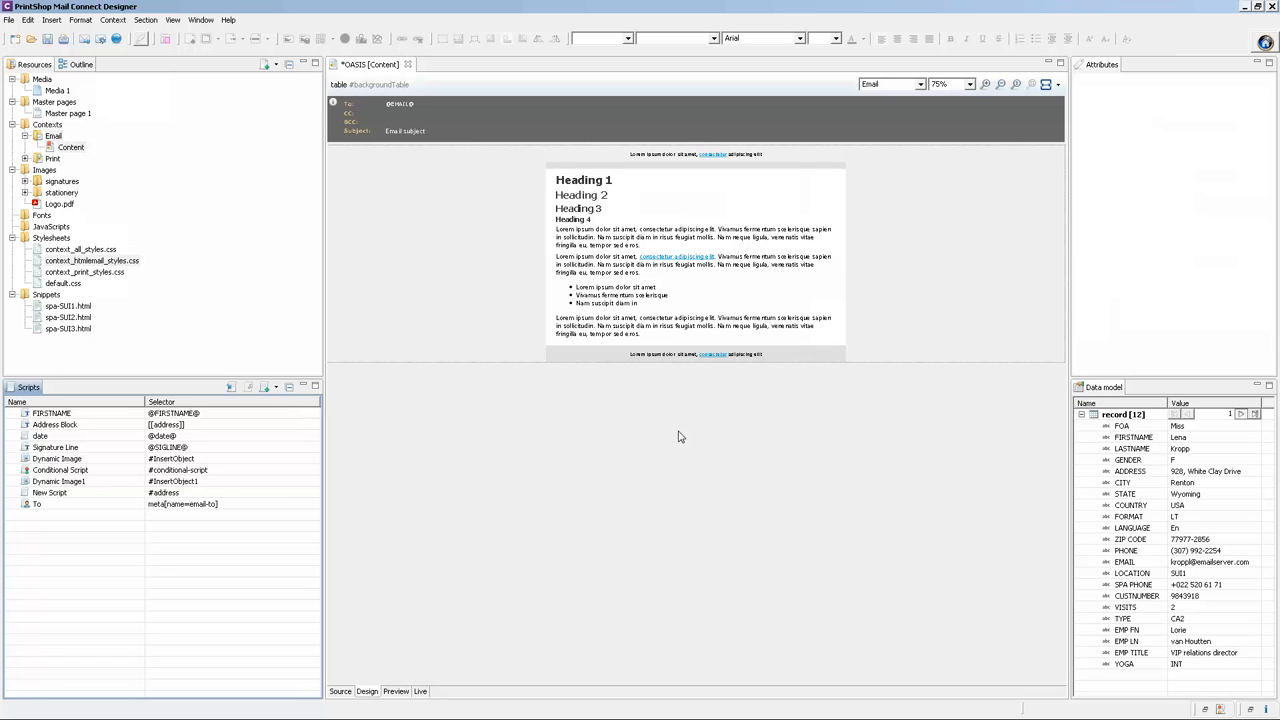
pyautogui.moveTo(64, 512)
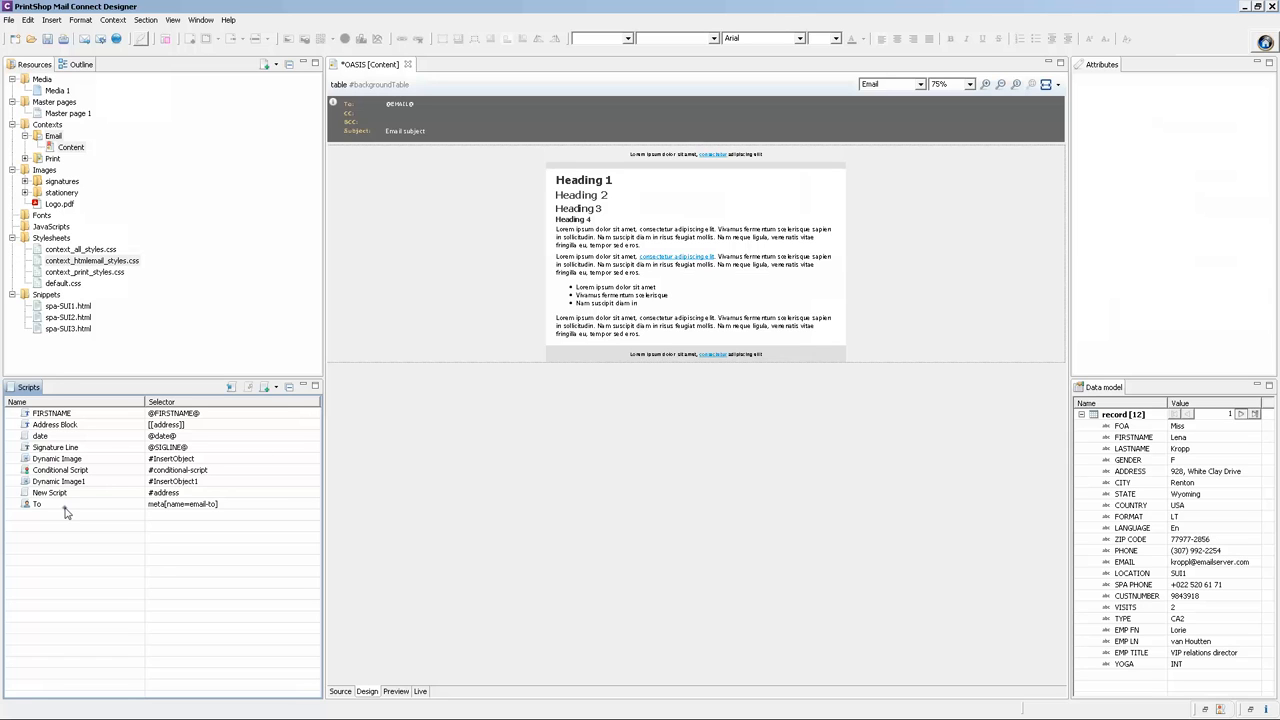
# Make the To script take the recipient from the EMAIL data field.
pyautogui.doubleClick(36, 504)
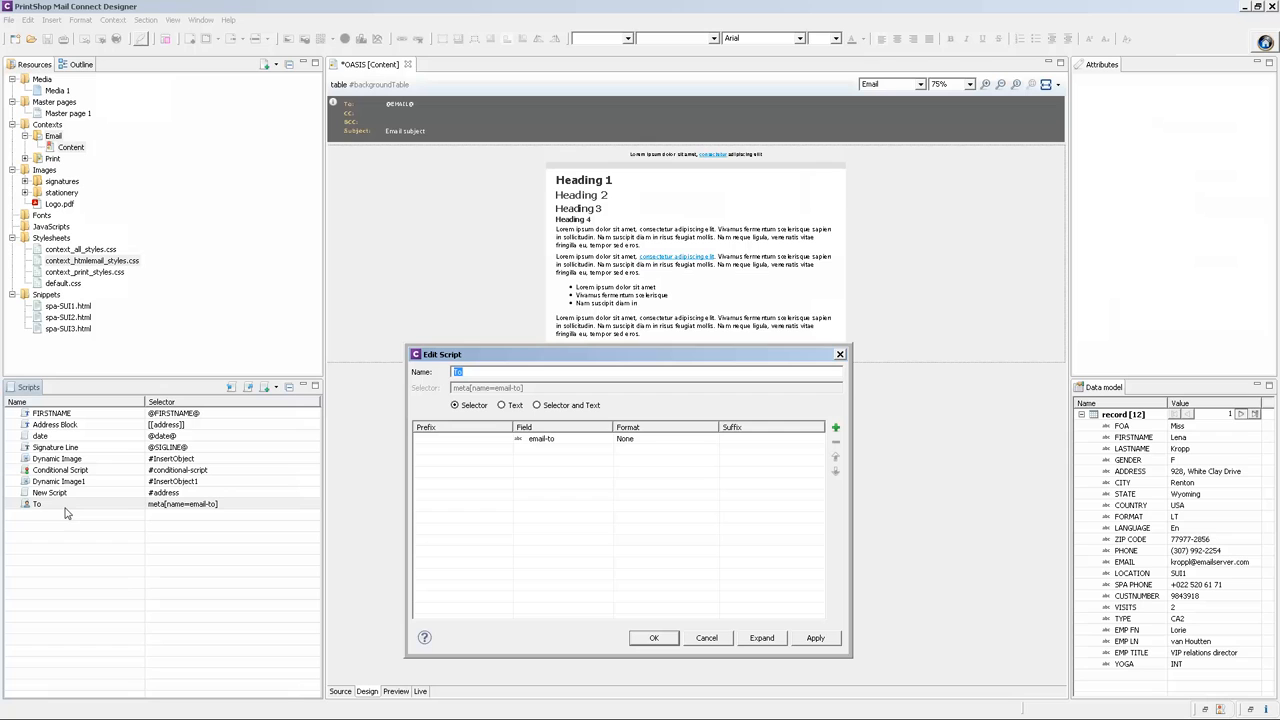
pyautogui.click(604, 438)
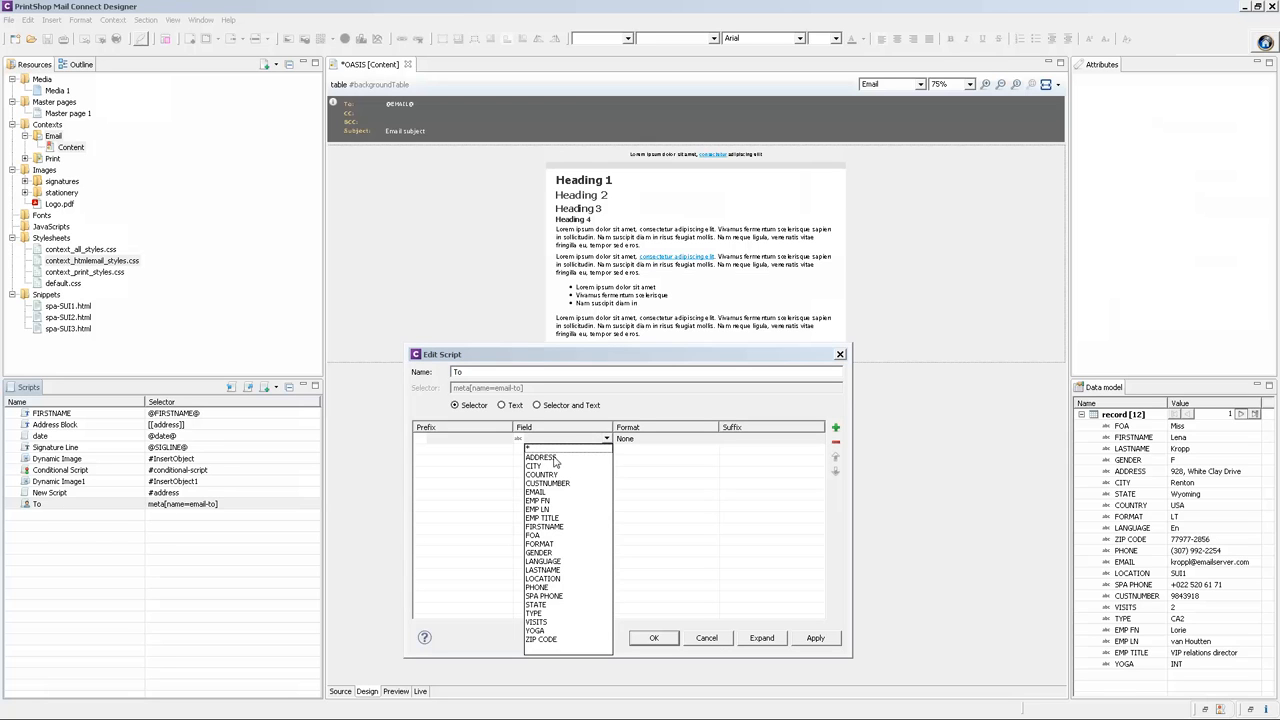
pyautogui.click(536, 492)
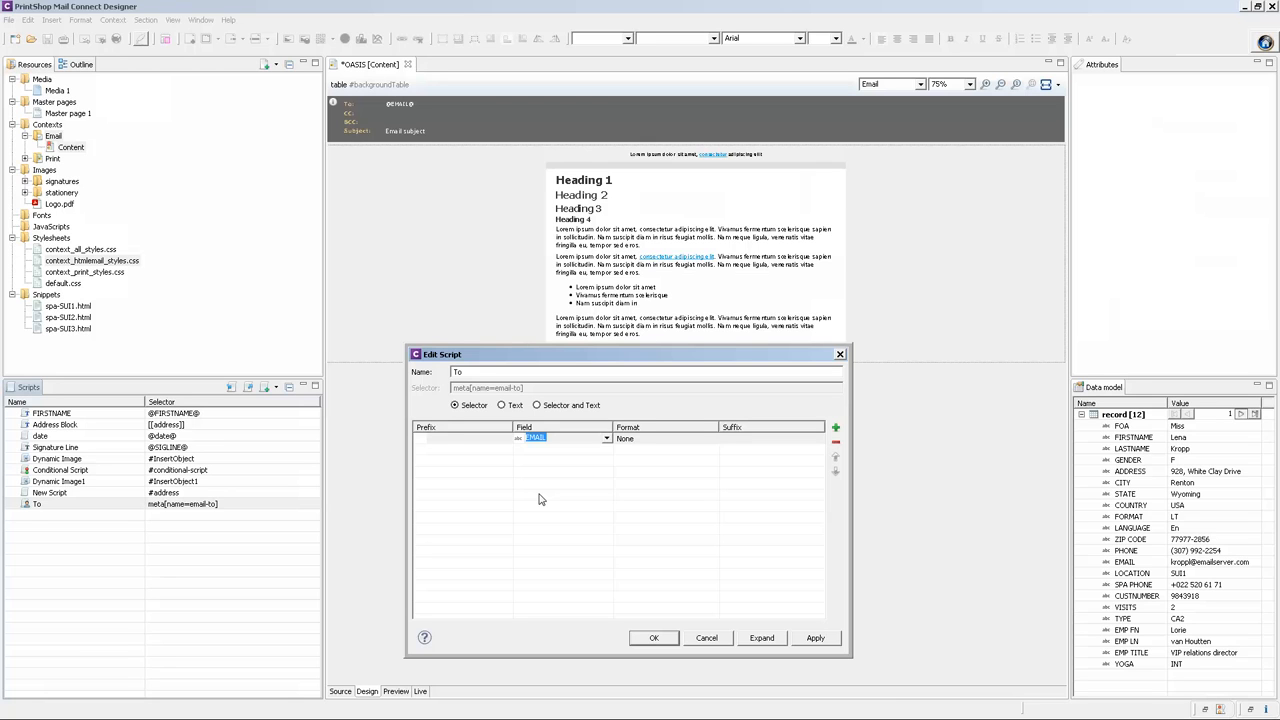
pyautogui.click(654, 638)
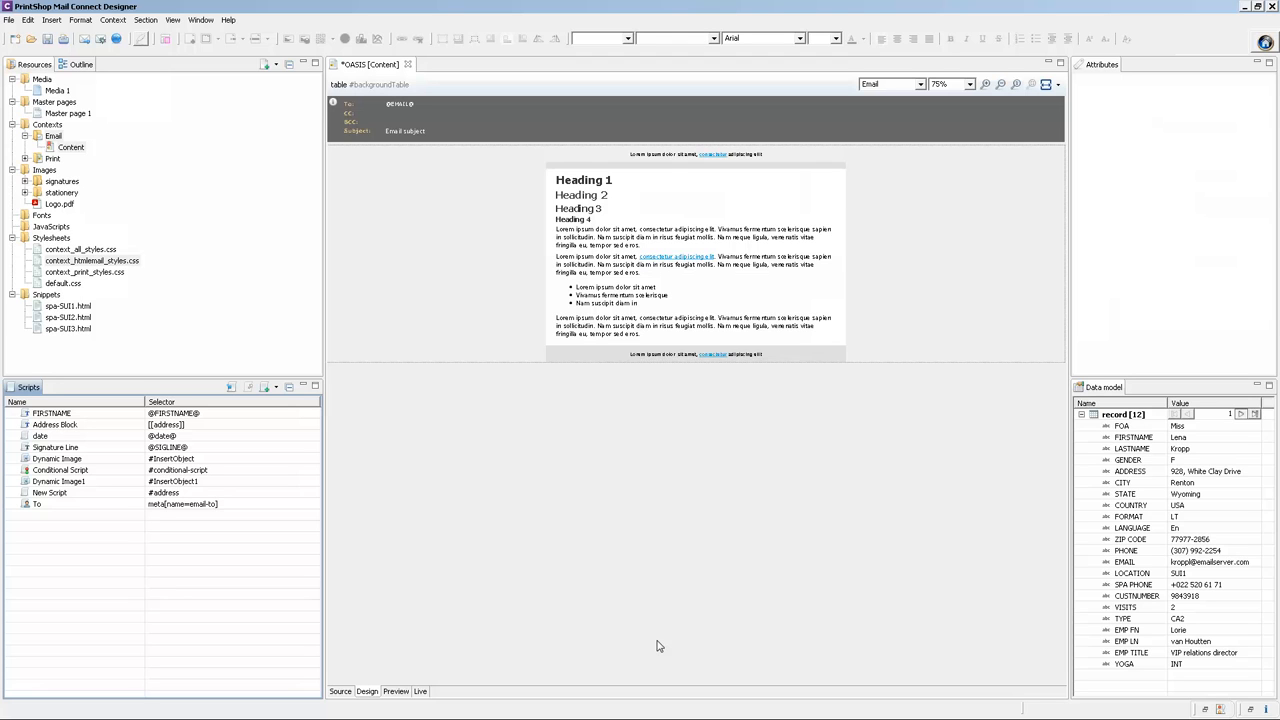
# Add a Subject script built from the FIRSTNAME field, then return to the print letter.
pyautogui.click(276, 388)
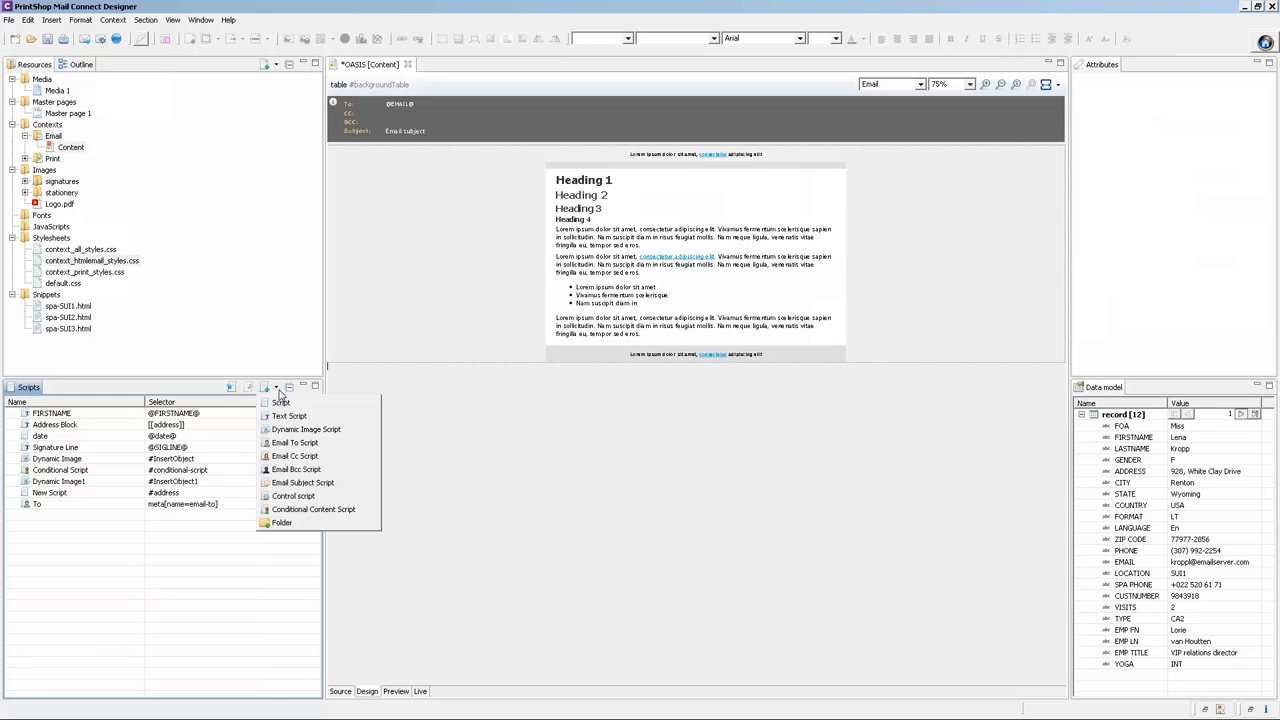
pyautogui.click(302, 482)
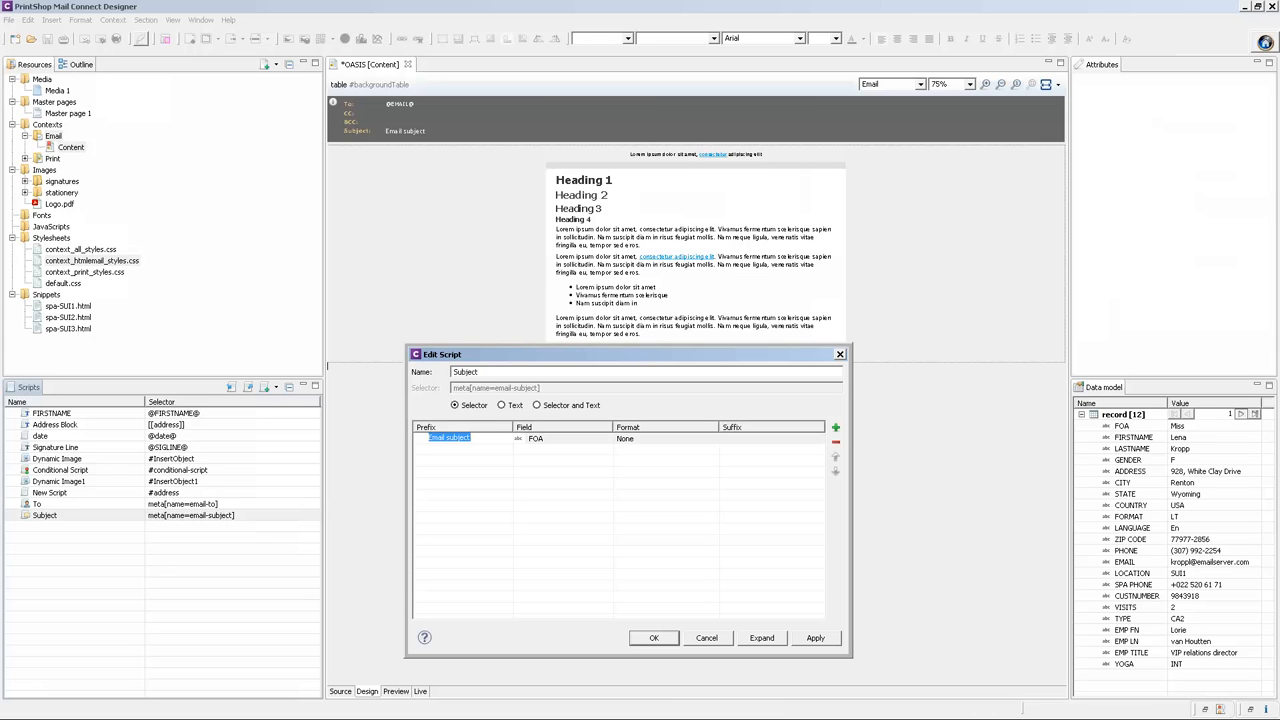
pyautogui.click(604, 438)
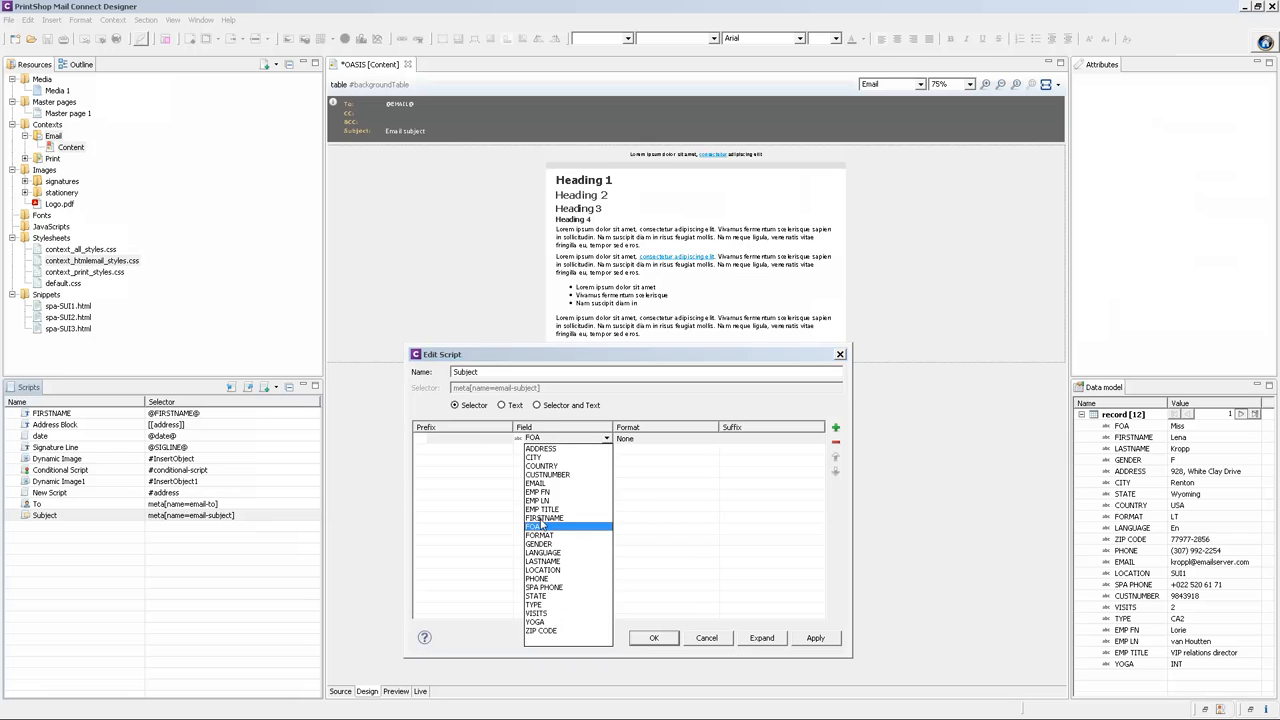
pyautogui.click(544, 518)
pyautogui.write(', we have a message for you!')
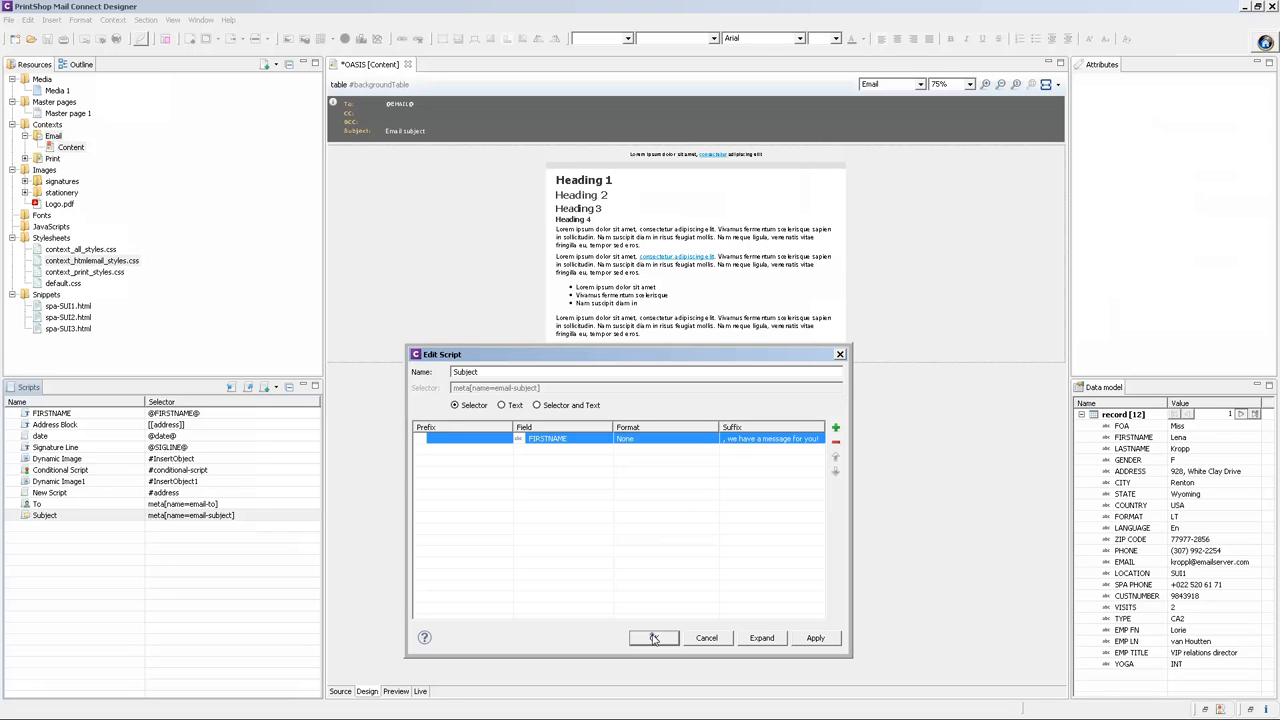
pyautogui.click(652, 638)
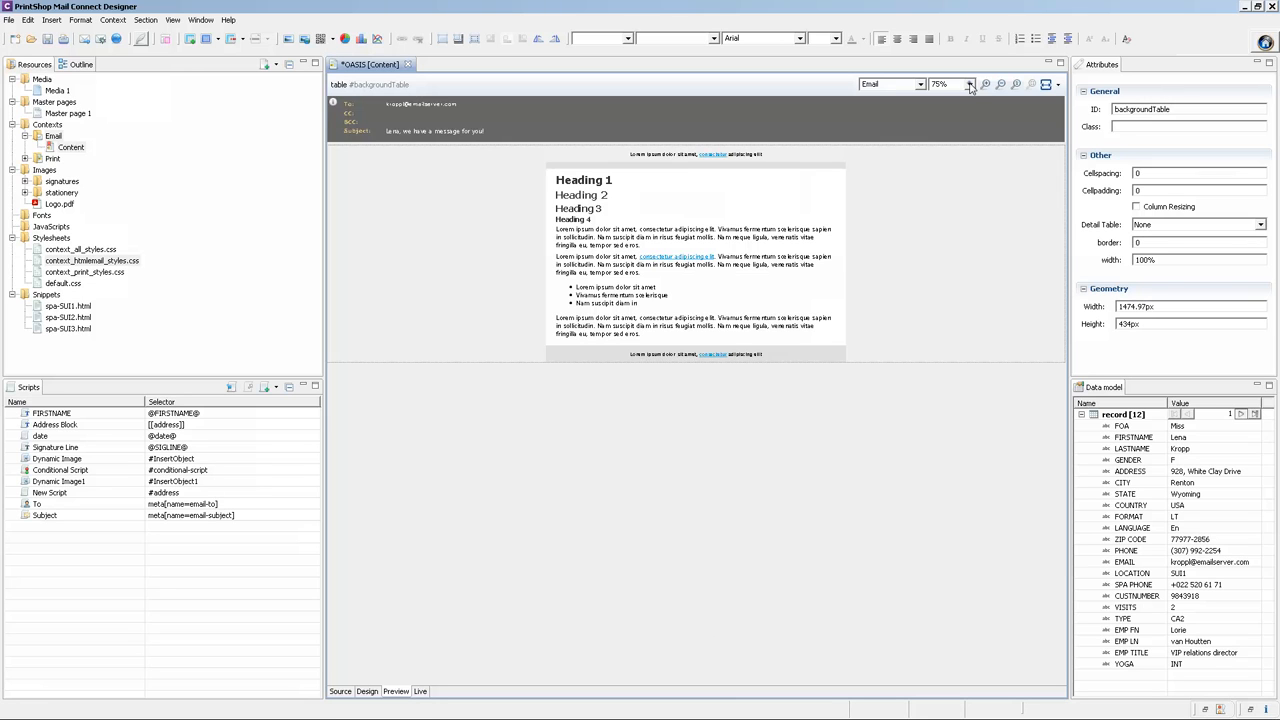
pyautogui.click(968, 84)
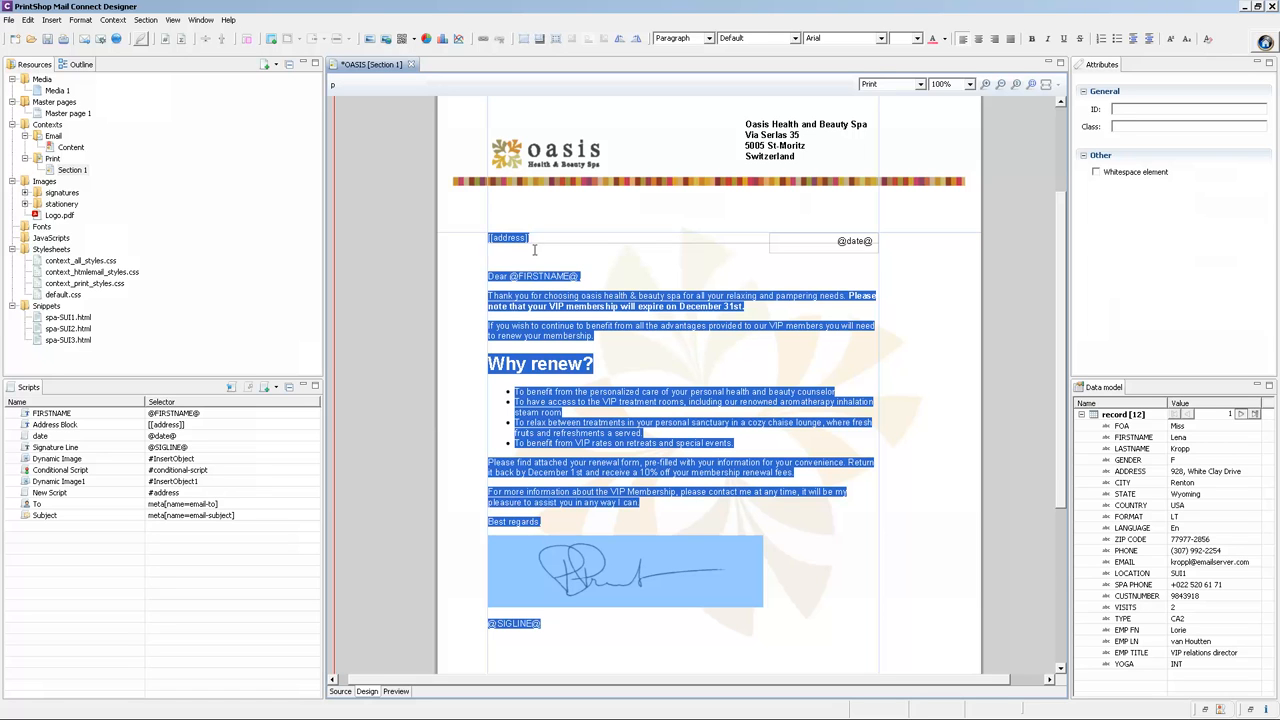
# Save the letter body as Snippet 1.html, check its Source view, and go to the email body.
pyautogui.rightClick(540, 280)
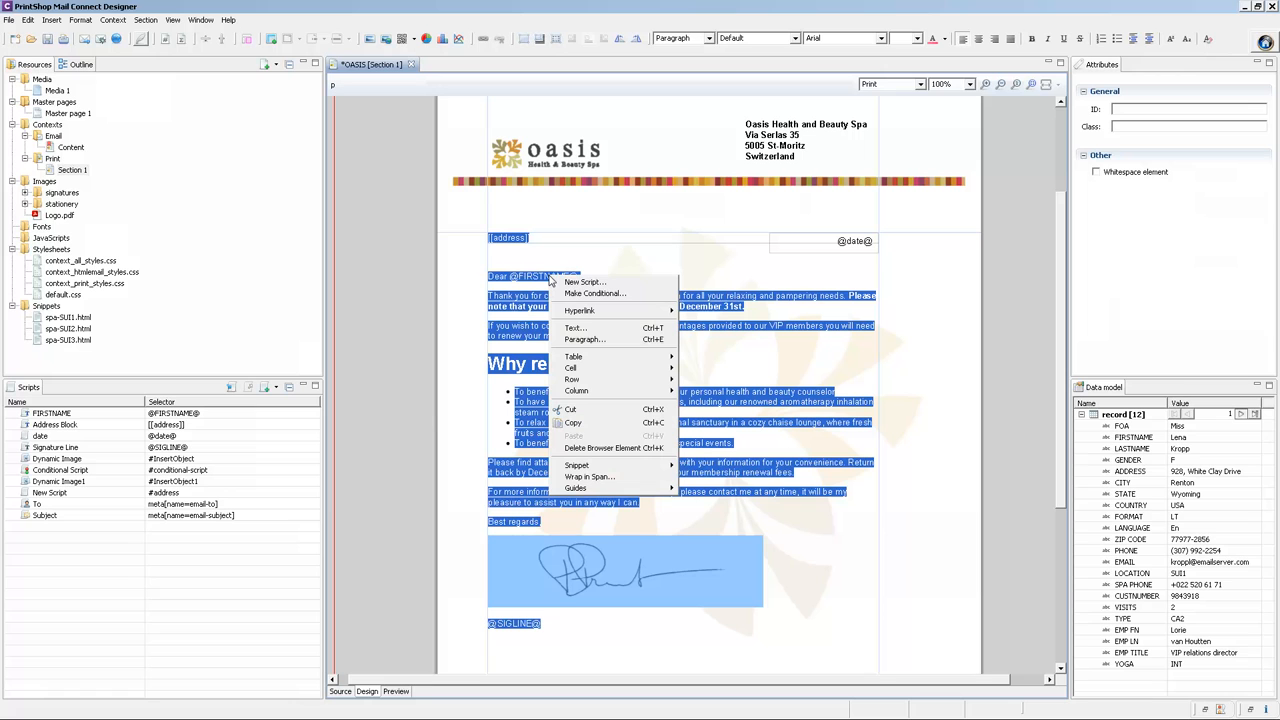
pyautogui.moveTo(576, 466)
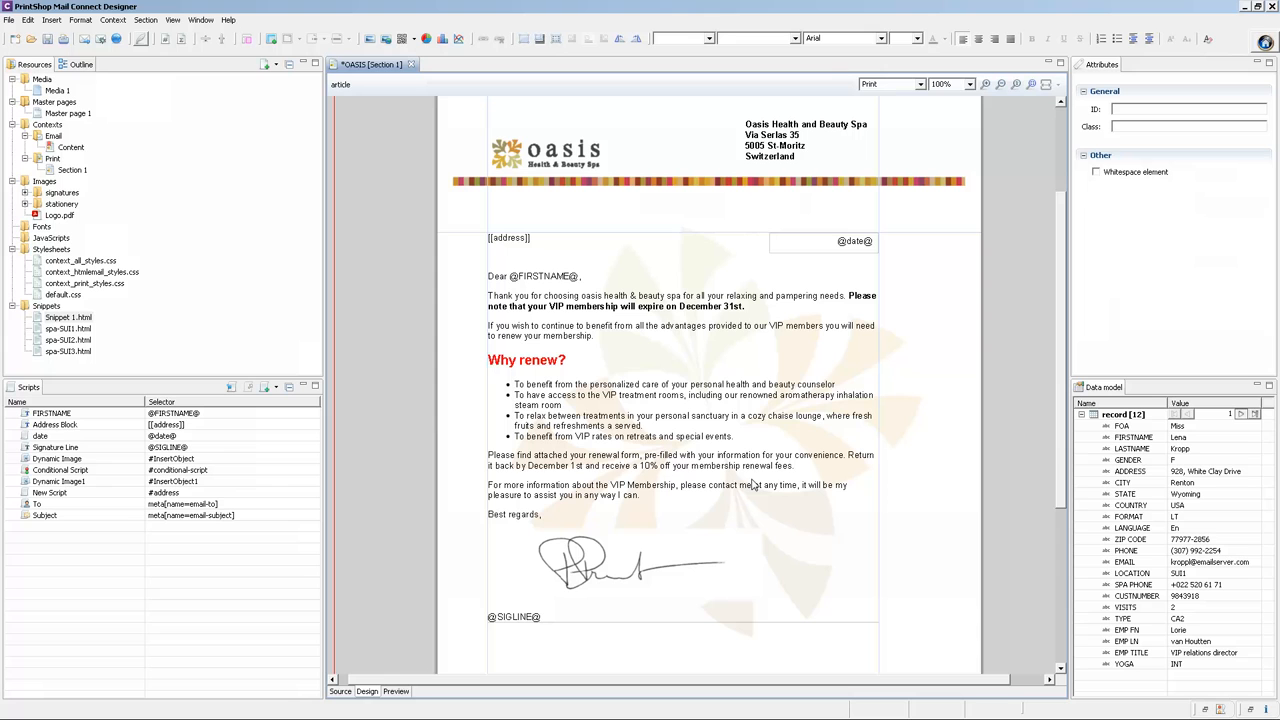
pyautogui.click(340, 692)
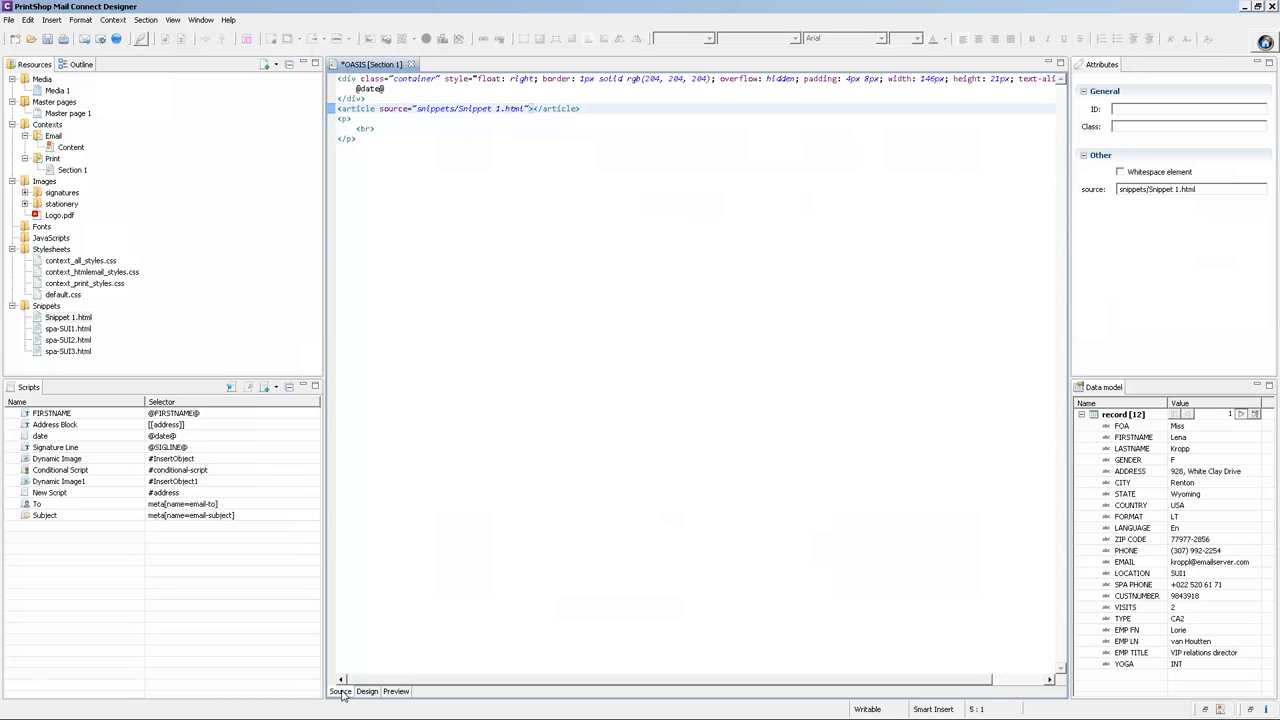
pyautogui.moveTo(368, 698)
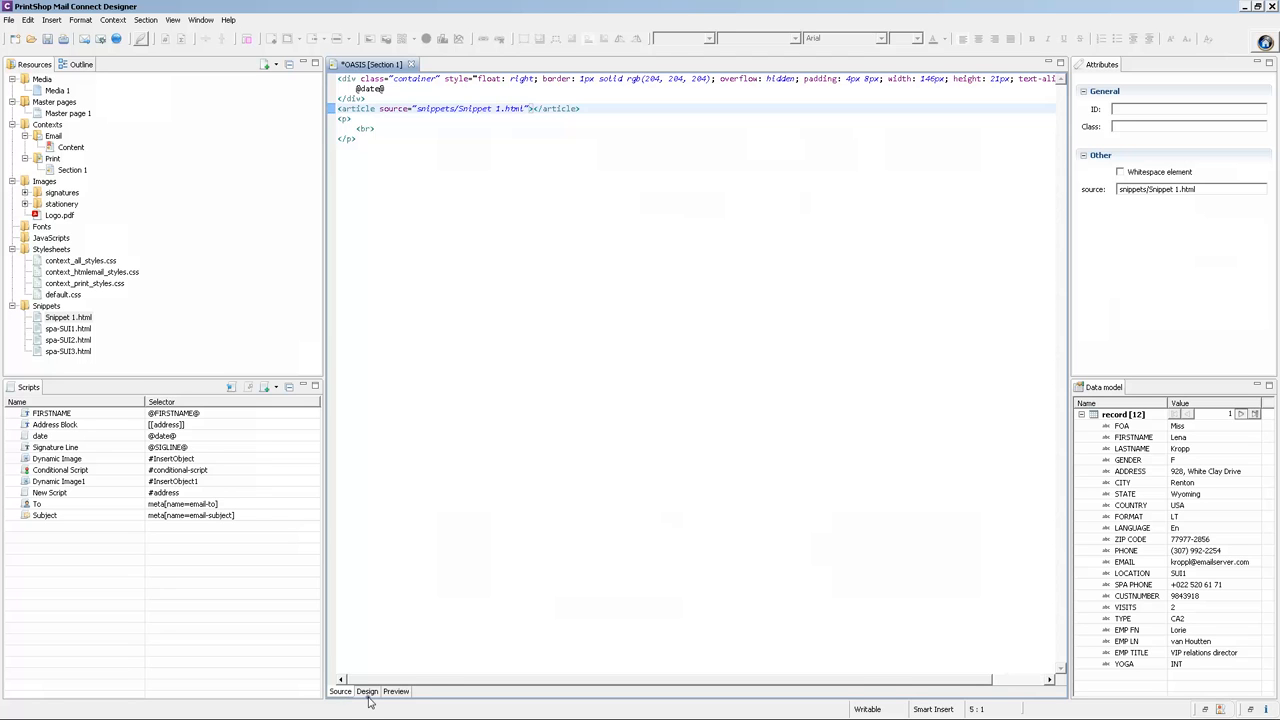
pyautogui.click(366, 692)
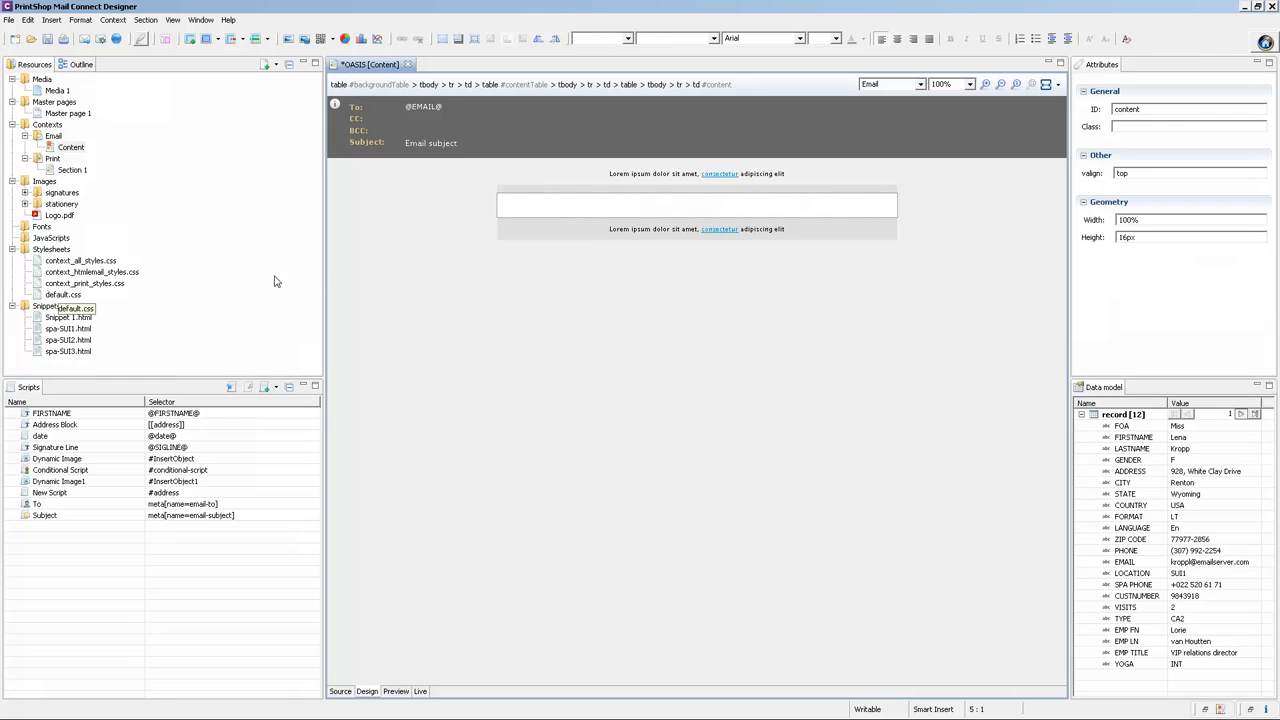
pyautogui.click(68, 316)
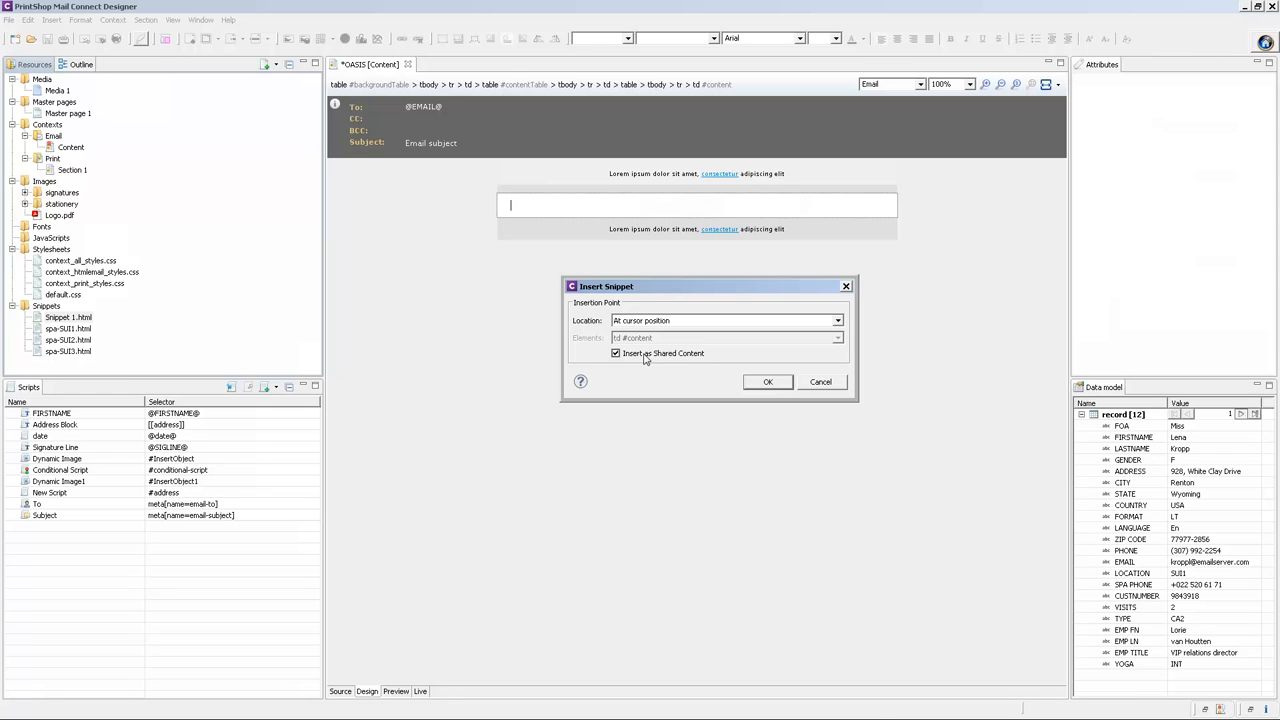
# Insert Snippet 1 as shared content into the email body and preview the merged result.
pyautogui.click(768, 380)
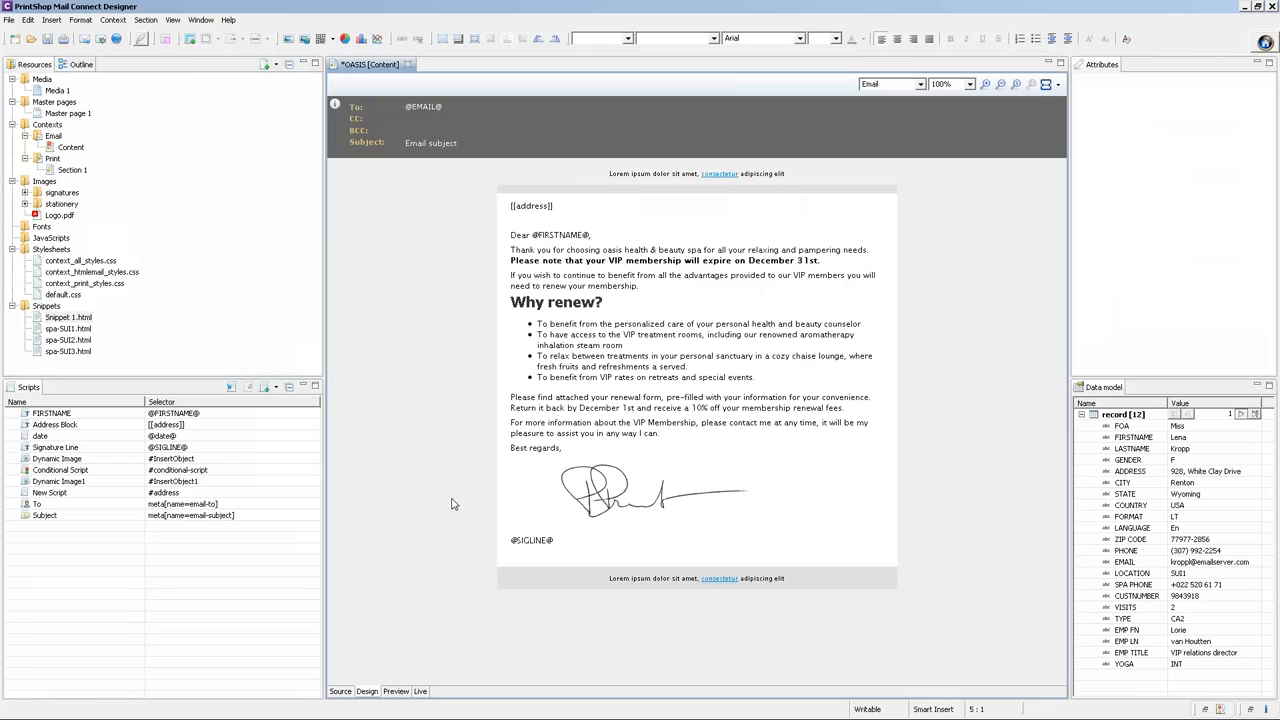
pyautogui.click(396, 692)
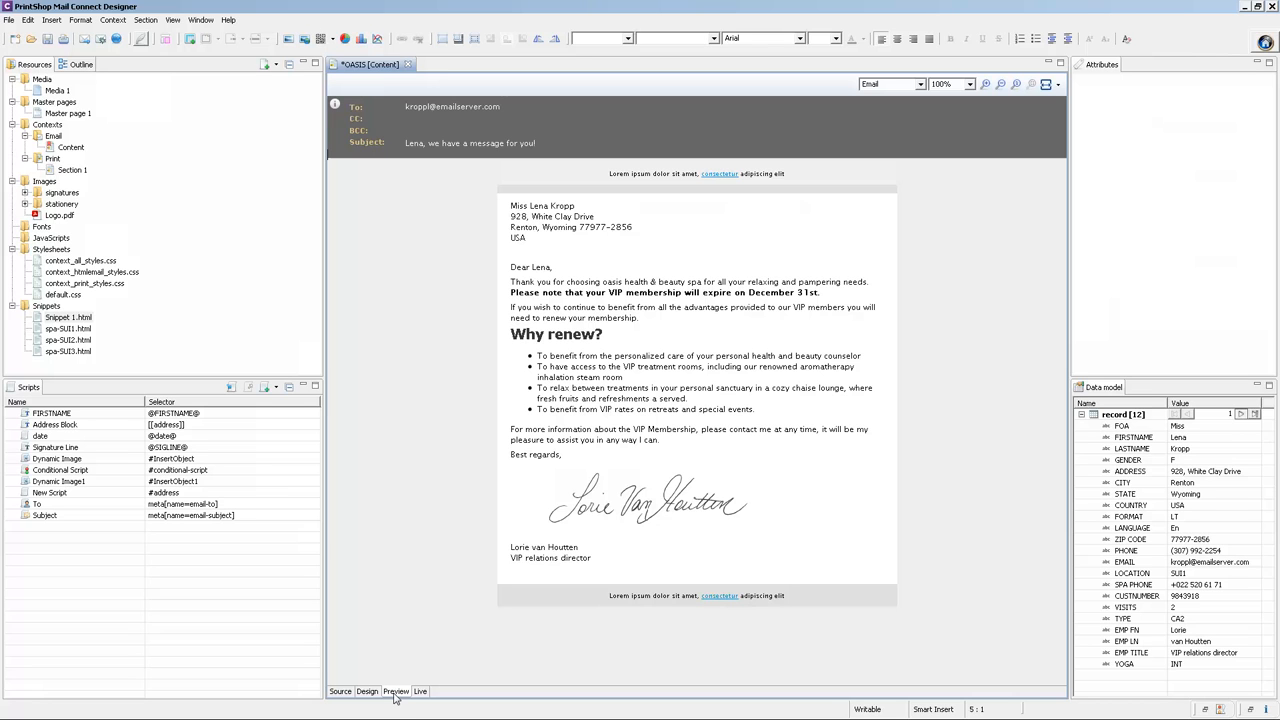
pyautogui.moveTo(84, 284)
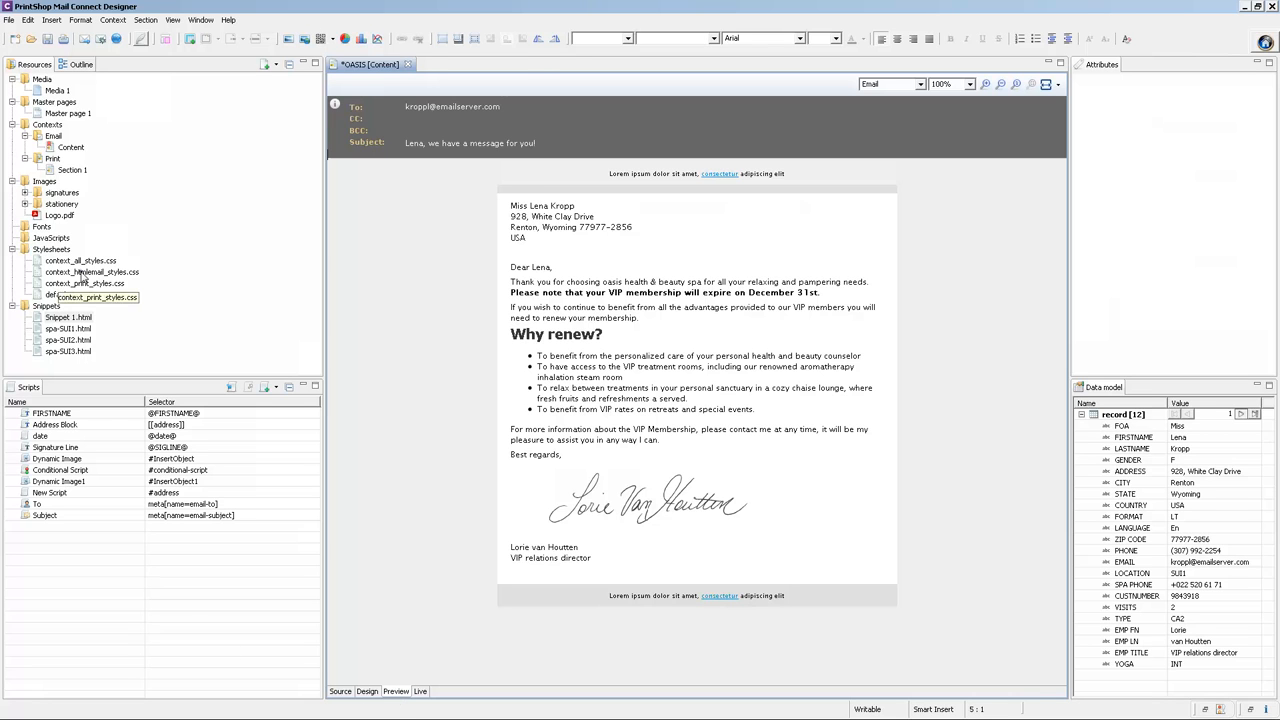
pyautogui.doubleClick(92, 272)
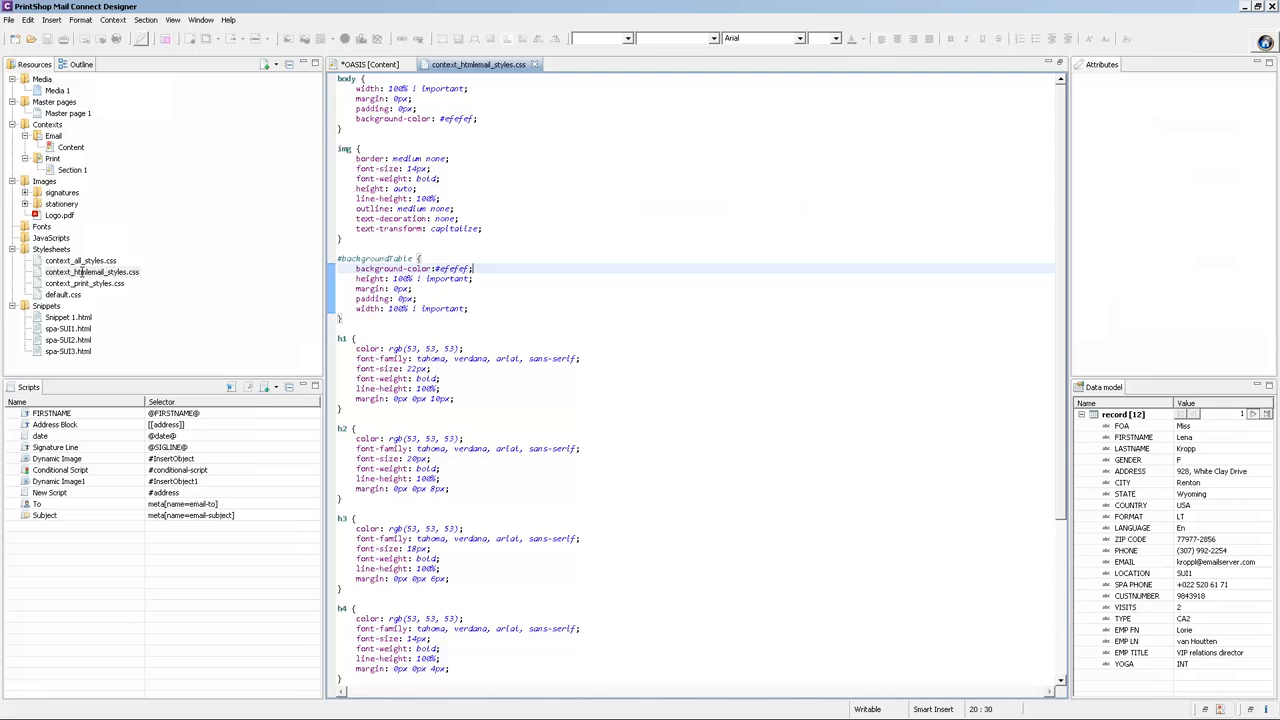
pyautogui.moveTo(182, 272)
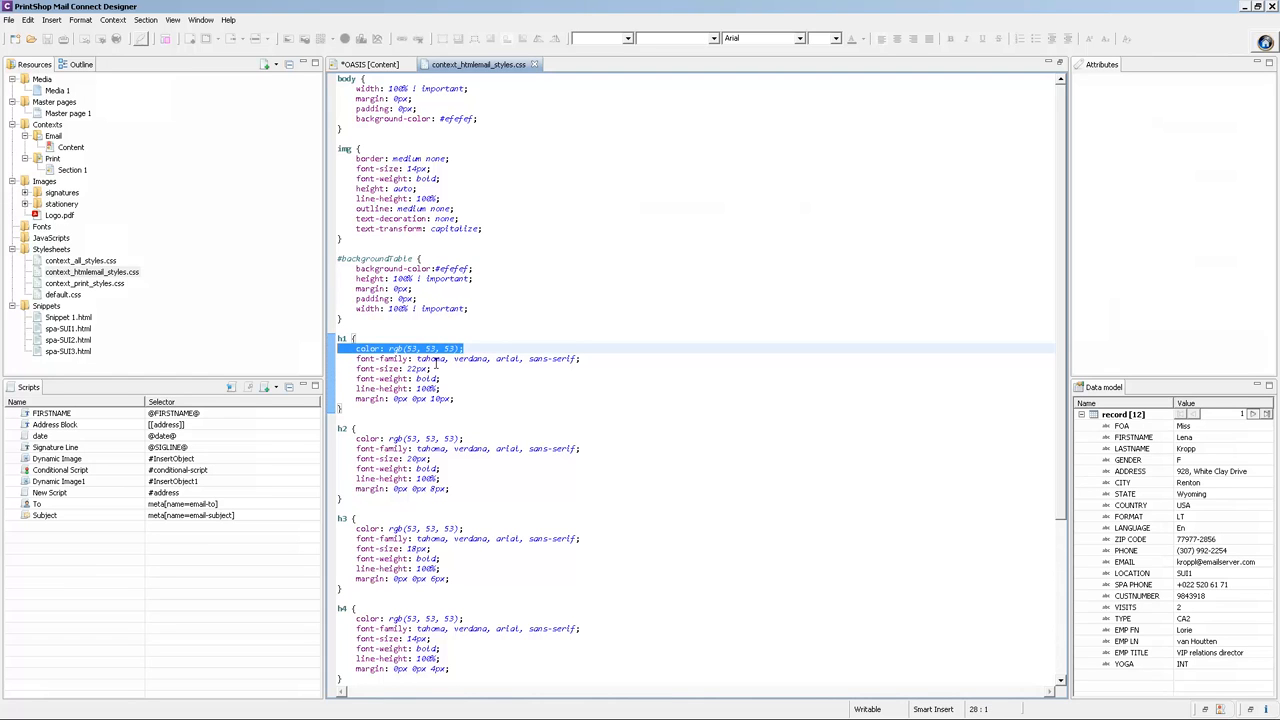
# Remove the colour declaration from the h1 rule in context_htmlemail_styles.css.
pyautogui.press('Delete')
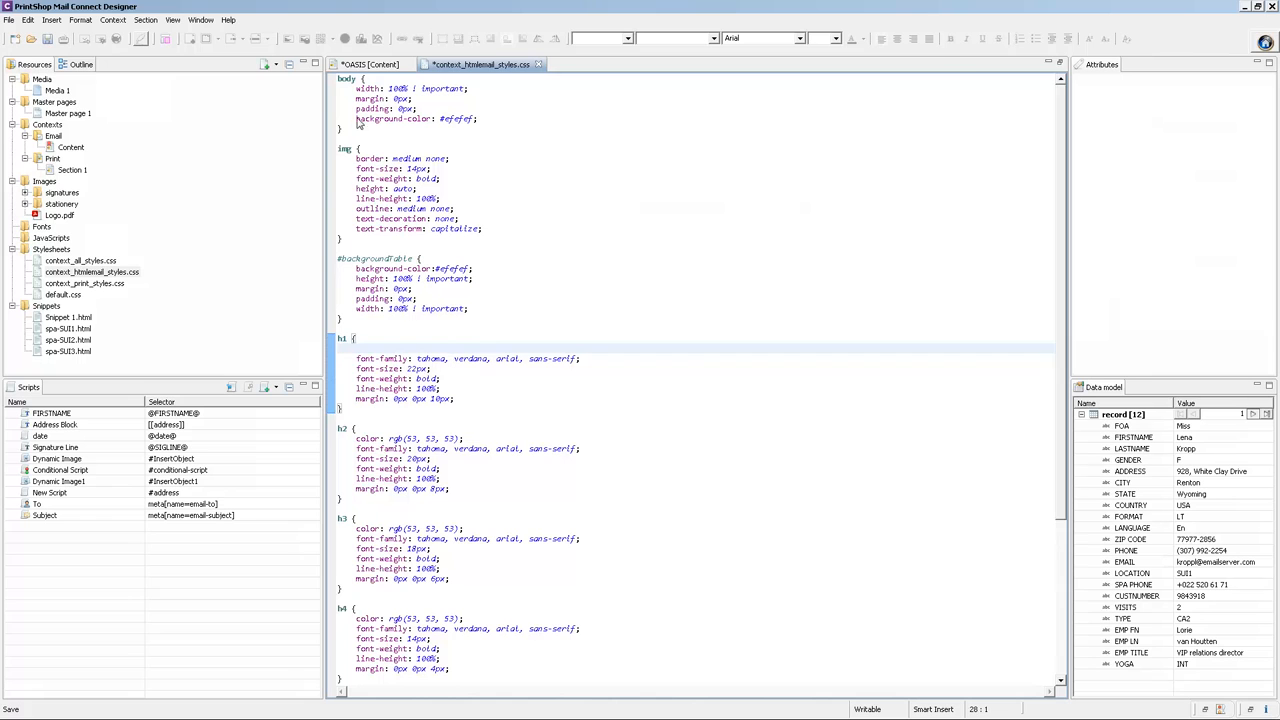
pyautogui.click(368, 64)
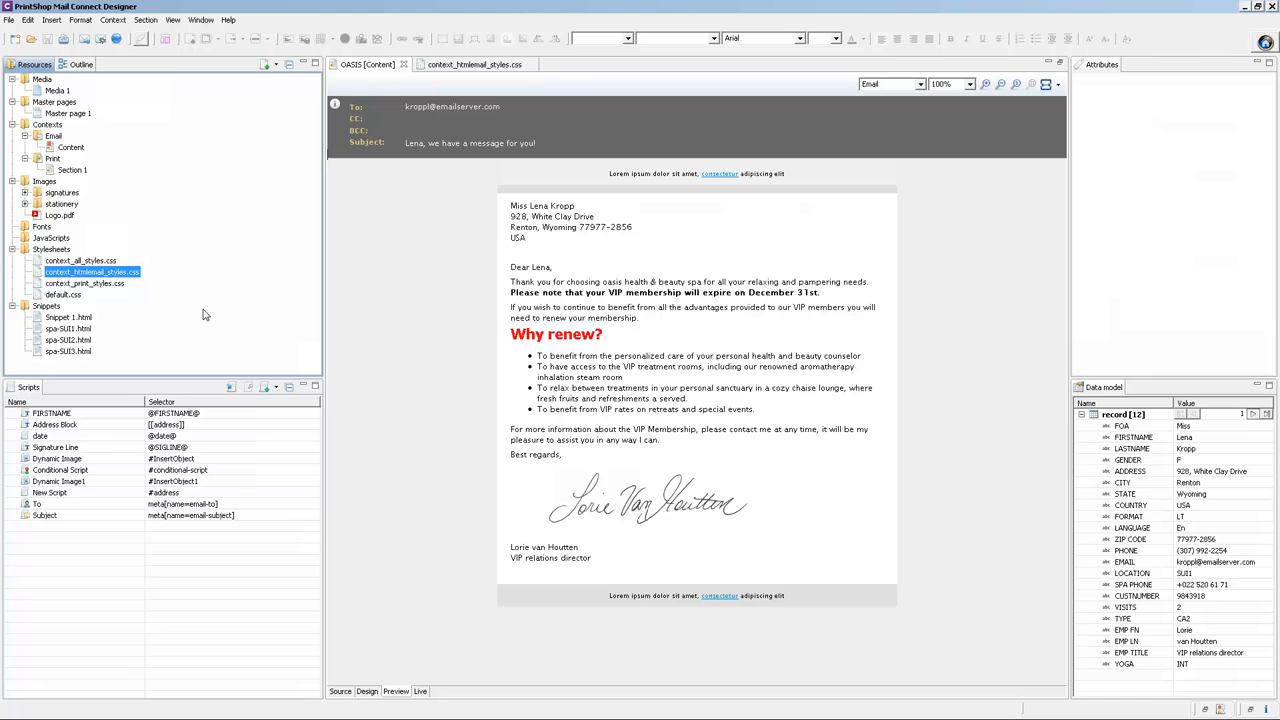
pyautogui.moveTo(616, 370)
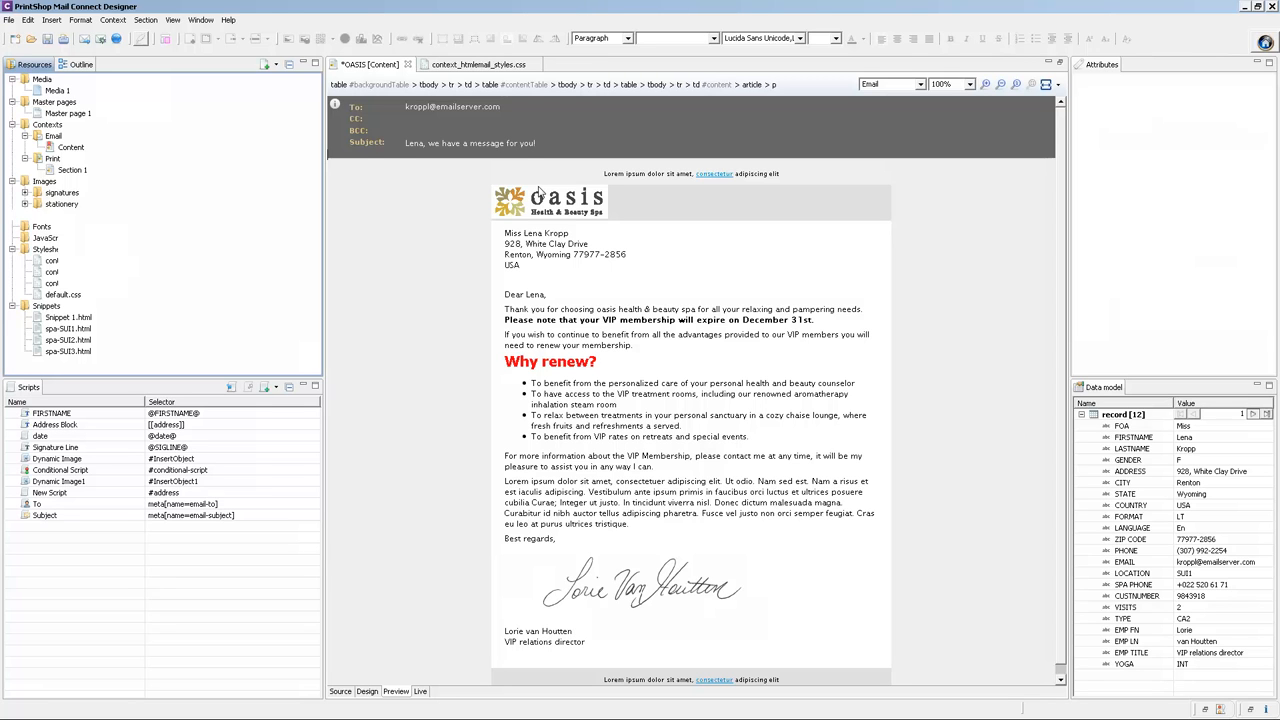
pyautogui.moveTo(494, 192)
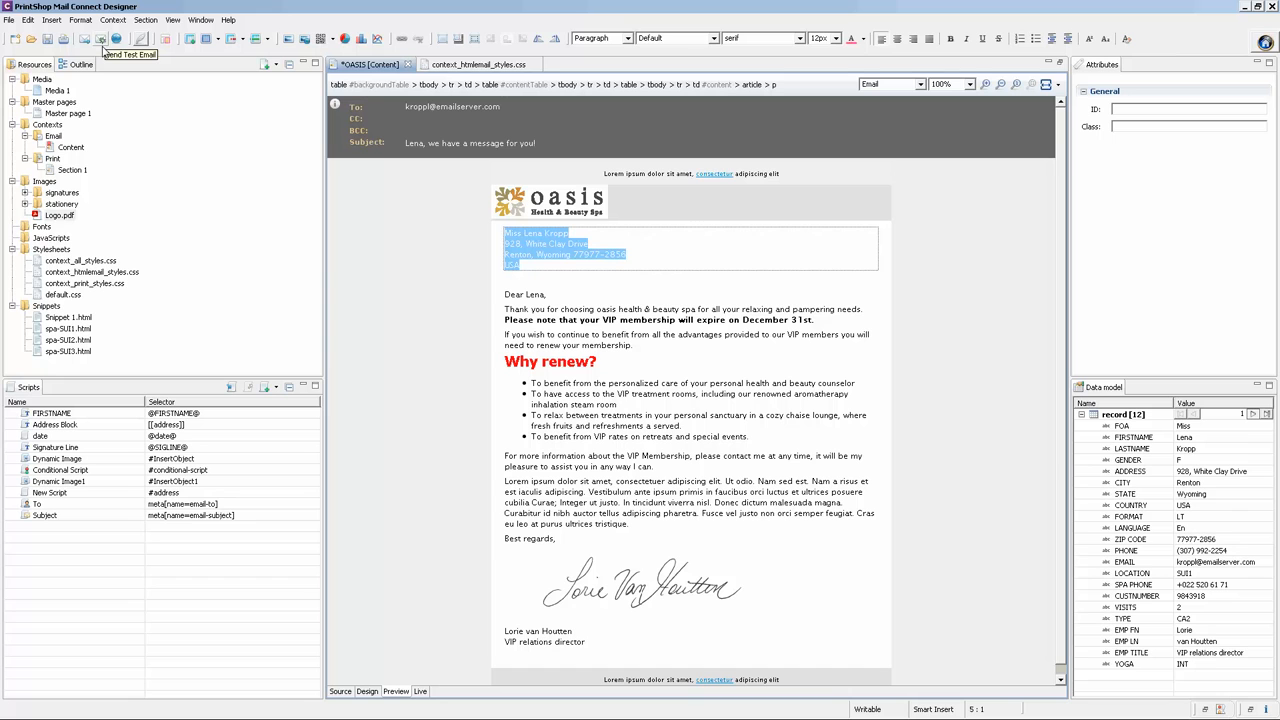
pyautogui.moveTo(100, 38)
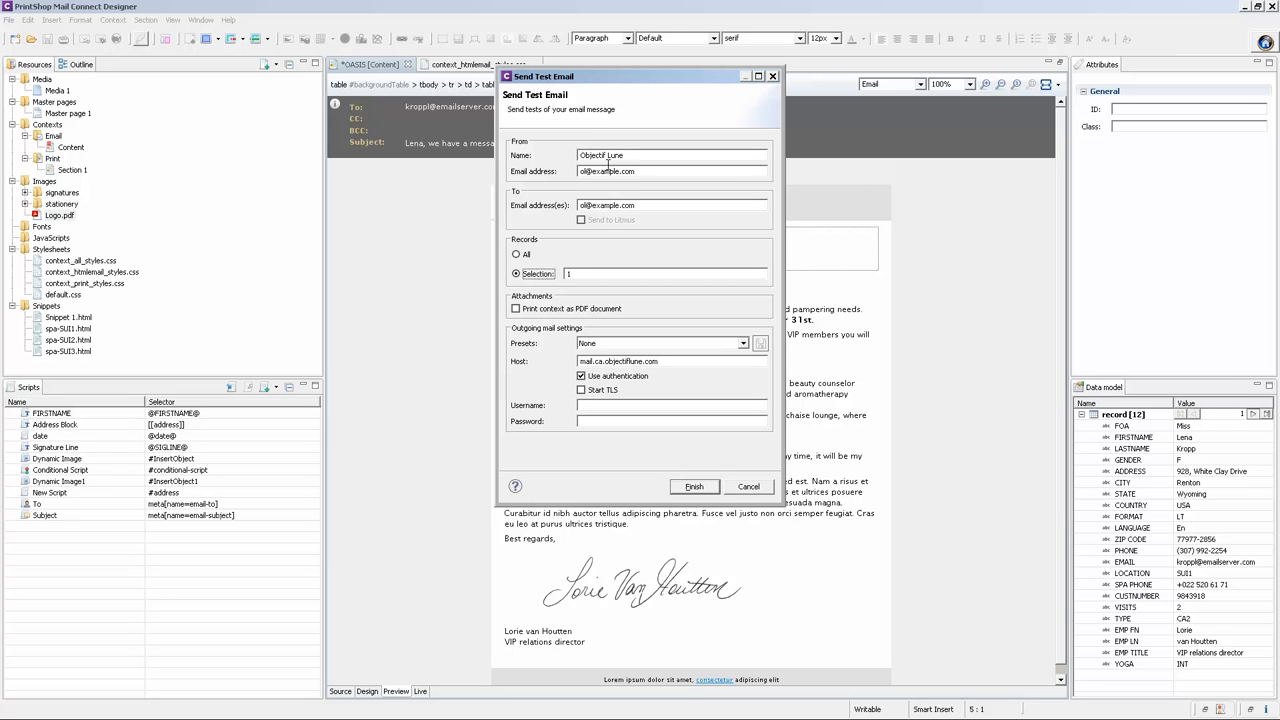
# Send the test email for the record selection 1-5,10.
pyautogui.click(600, 272)
pyautogui.write(',2,3')
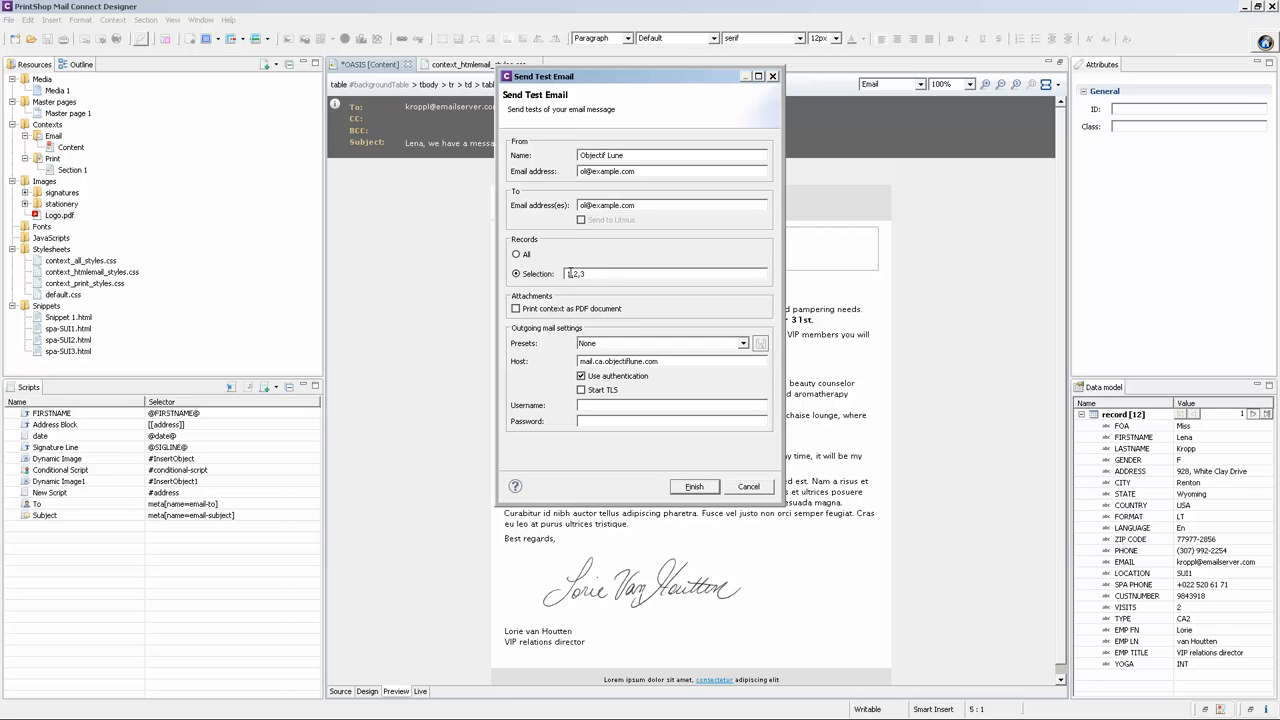
pyautogui.write('1-5,10')
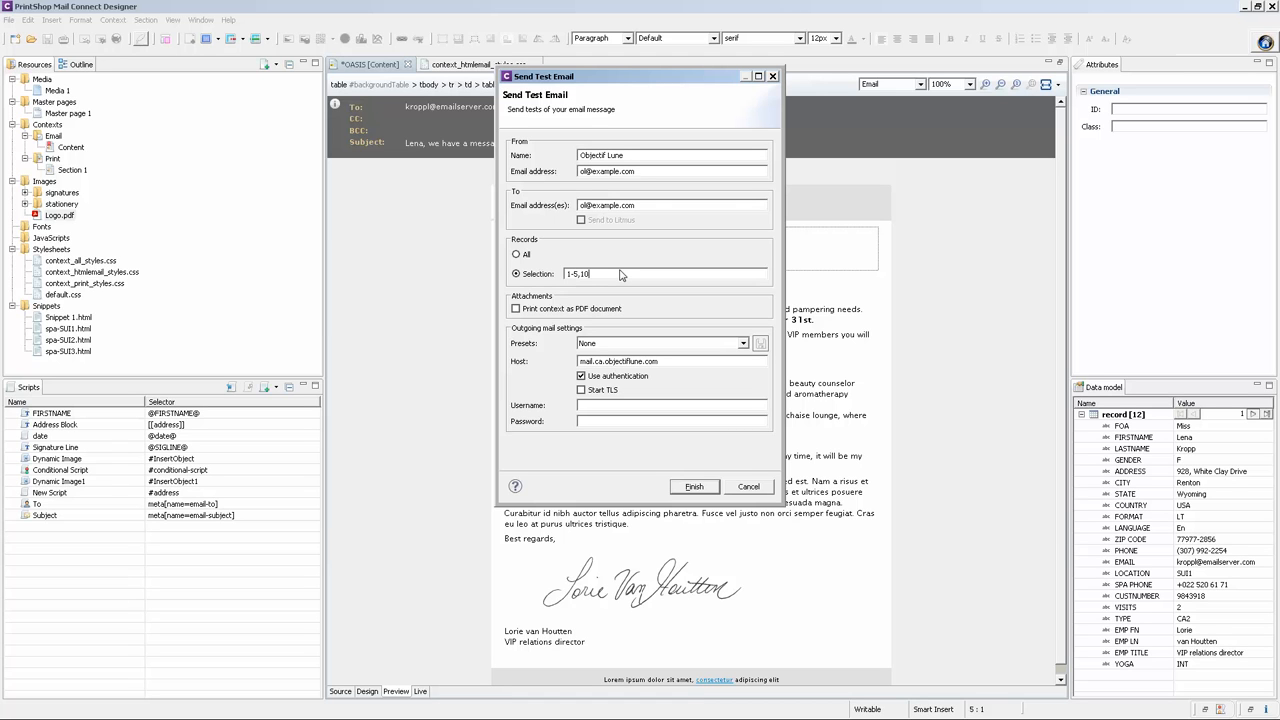
pyautogui.moveTo(684, 492)
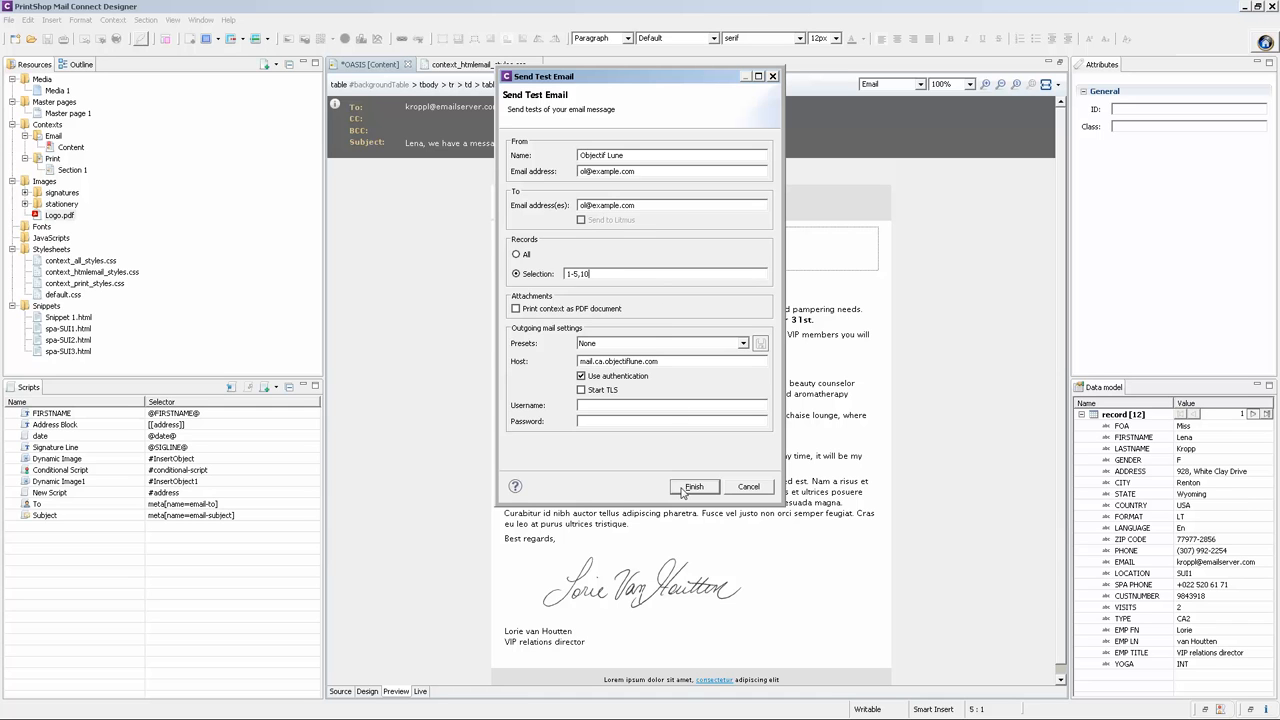
pyautogui.click(748, 486)
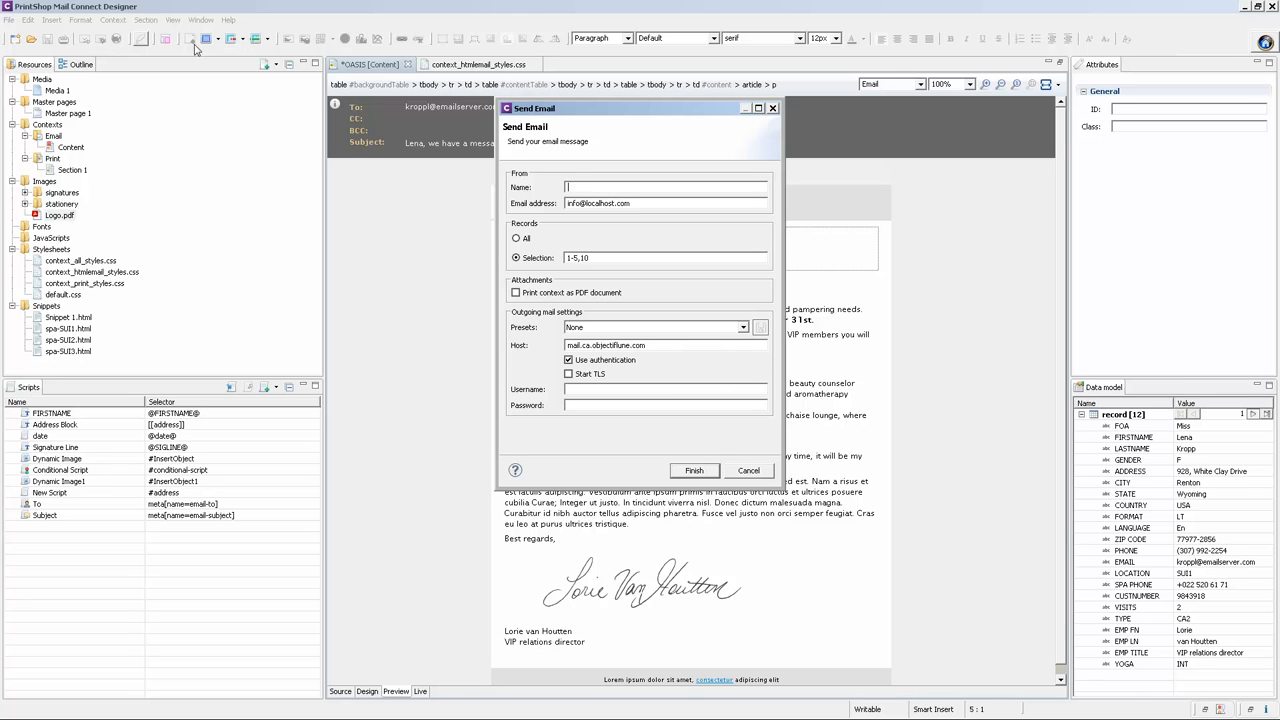
# Set the Send Email dialog to All records and finish it.
pyautogui.click(516, 238)
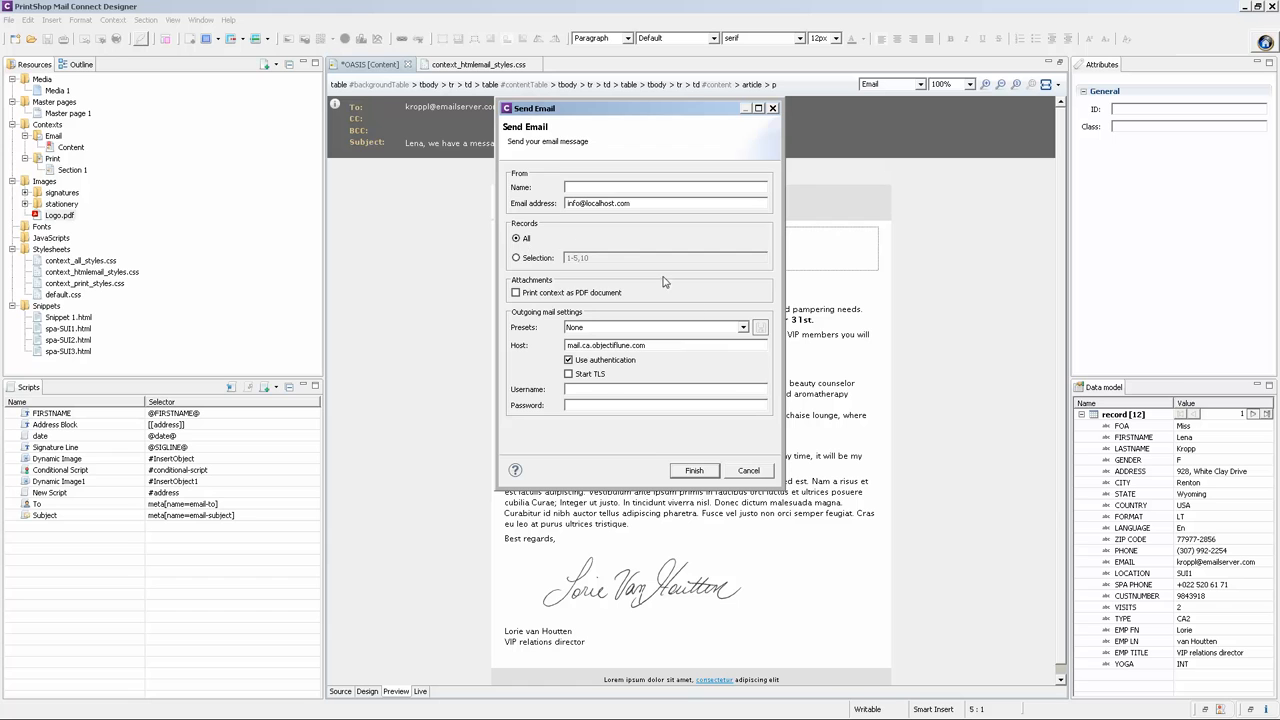
pyautogui.click(748, 470)
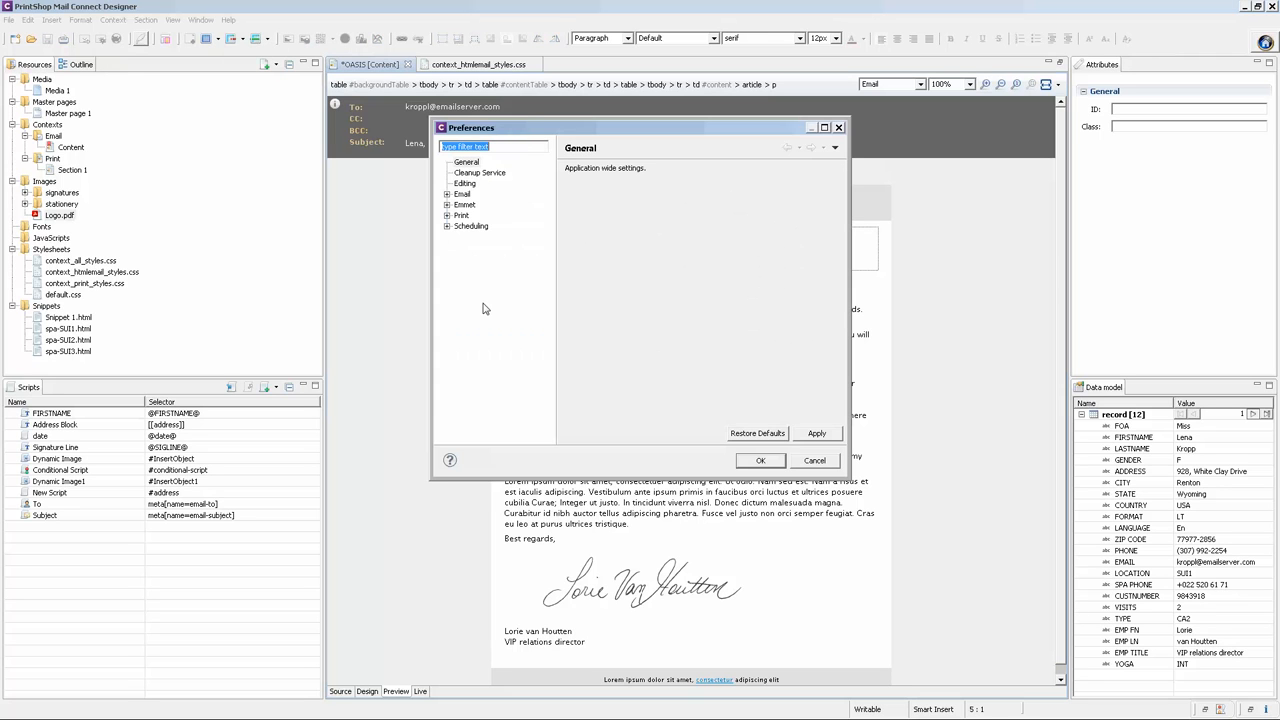
# Show the Email SMTP preferences with Production, Test and Mandrillapp.com hosts.
pyautogui.click(448, 194)
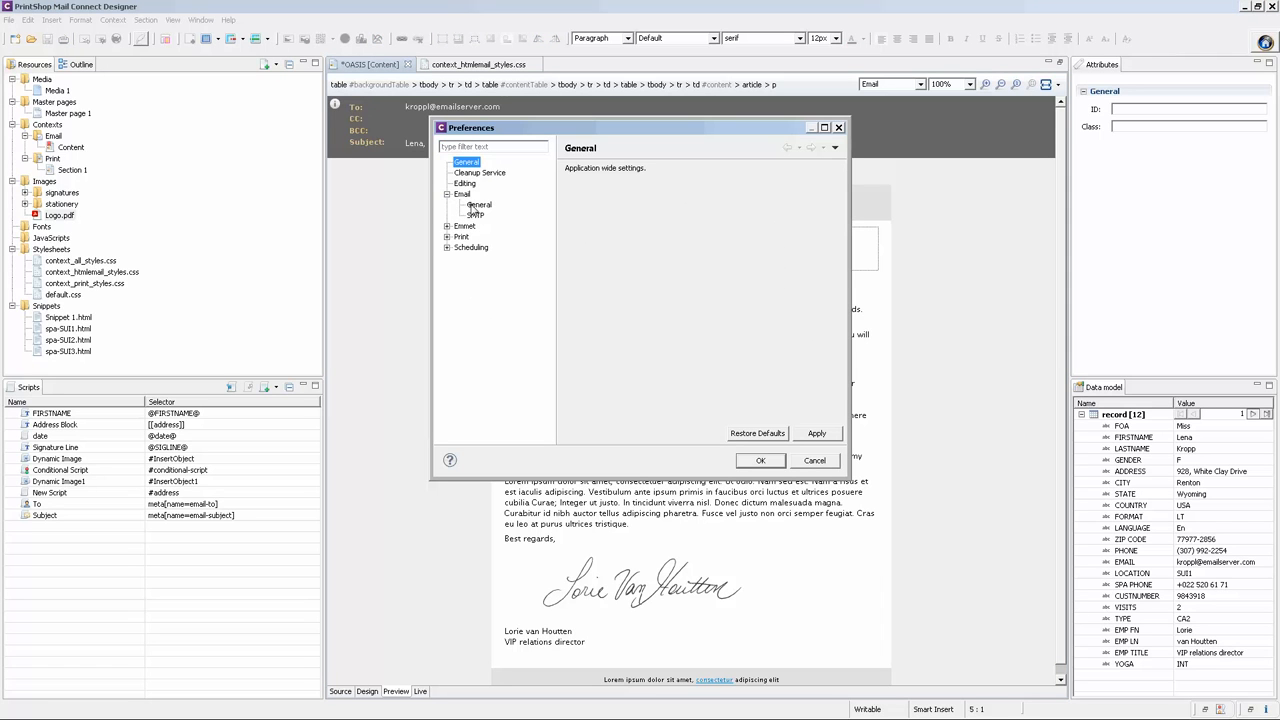
pyautogui.click(480, 204)
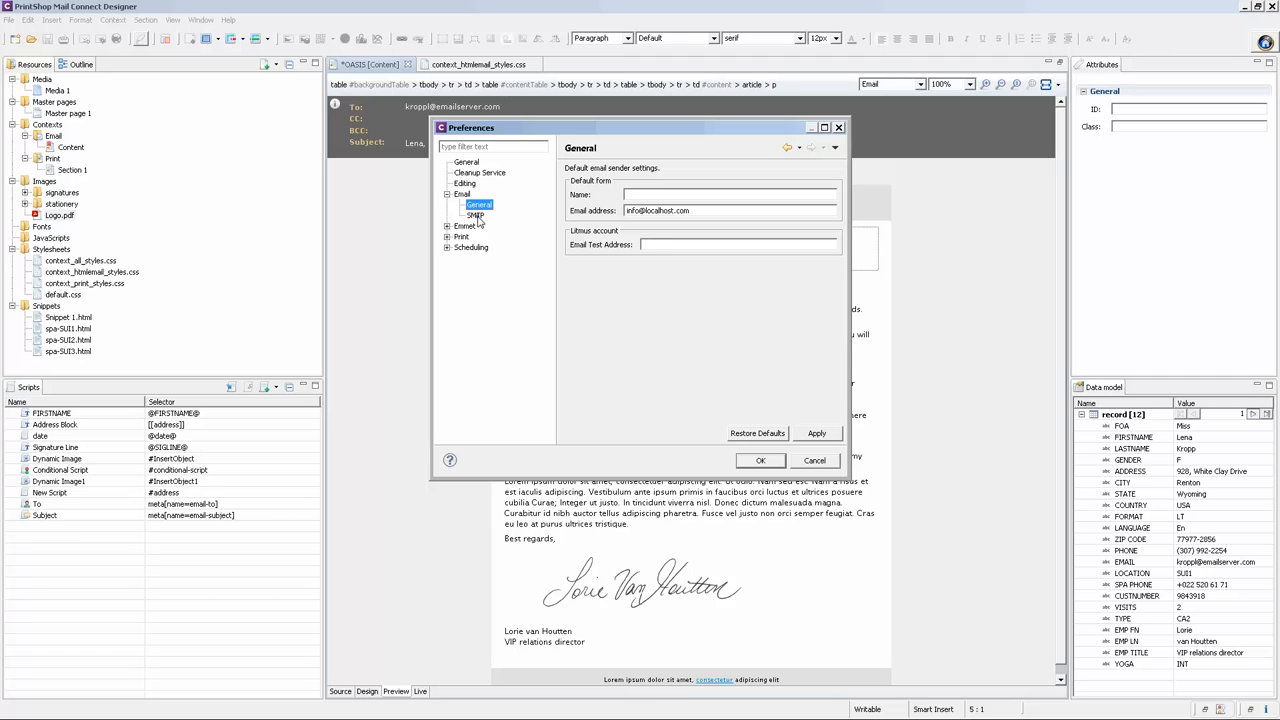
pyautogui.click(476, 216)
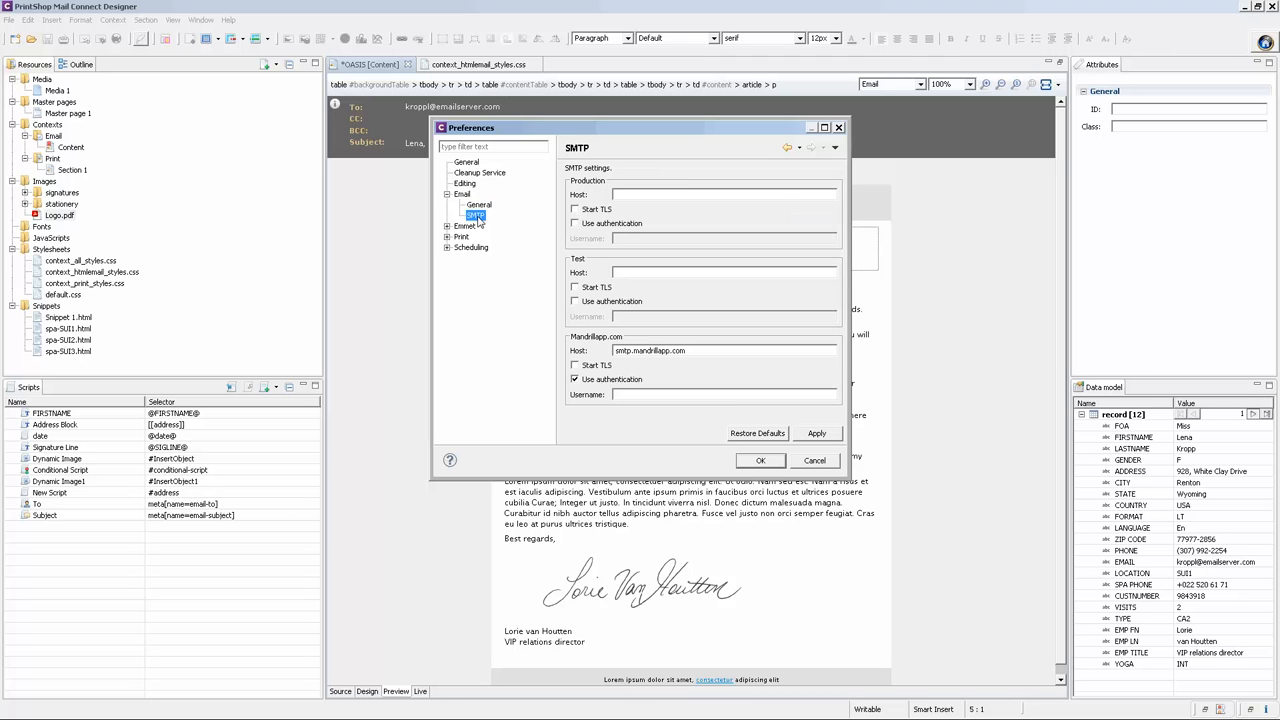